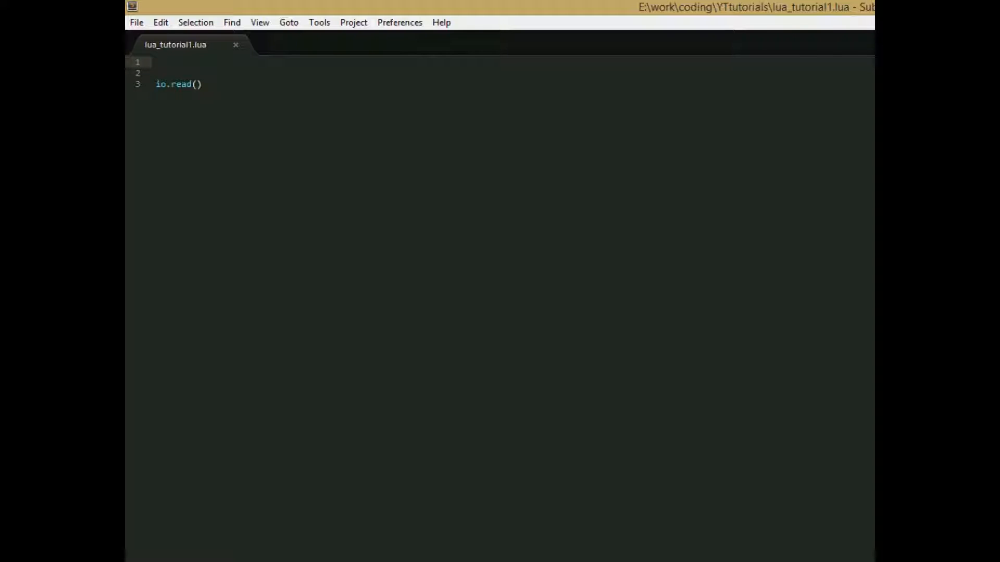
# Step: Write print(os.time()) on line 1 and place the cursor inside the os.time brackets
pyautogui.click(157, 62)
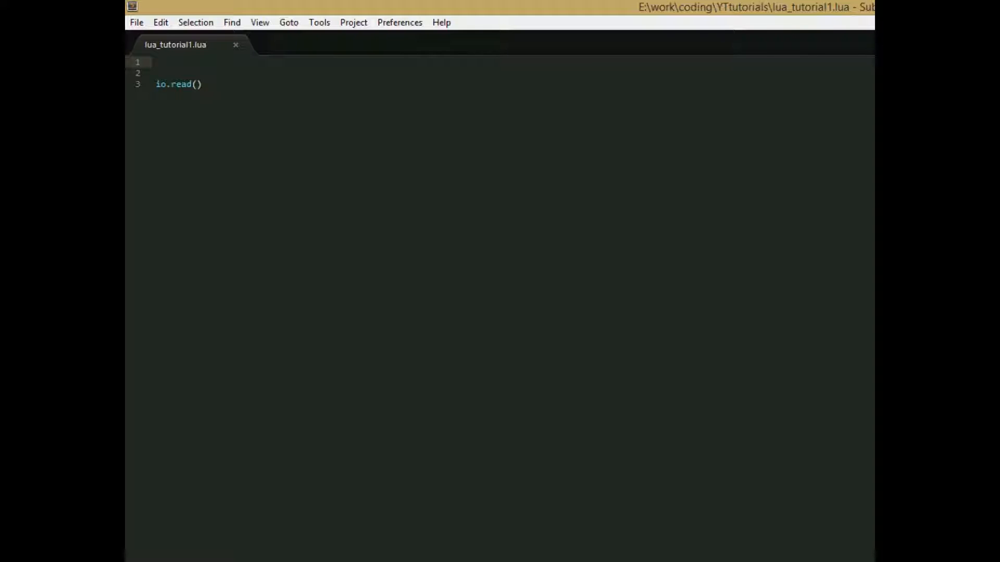
pyautogui.write('print')
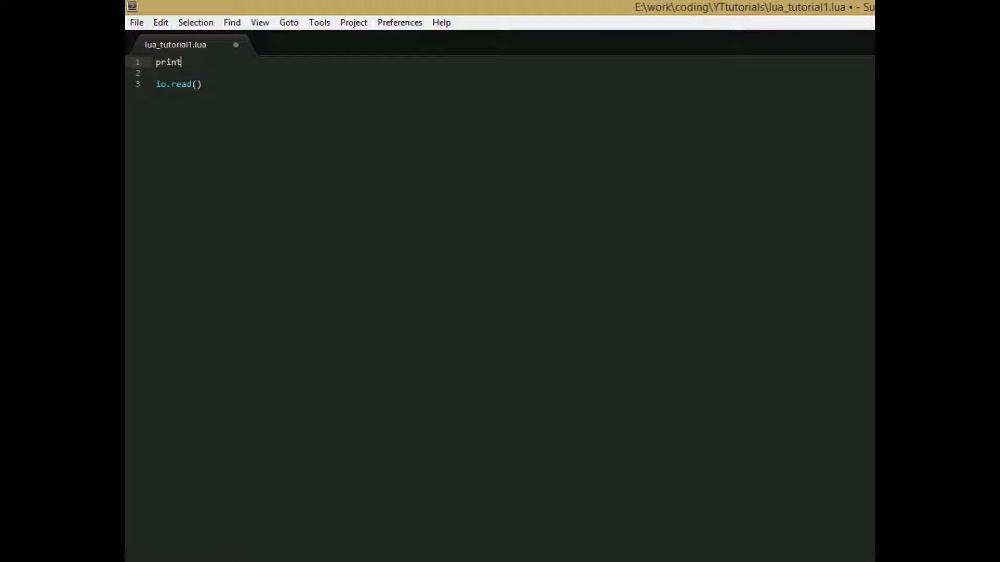
pyautogui.write('()')
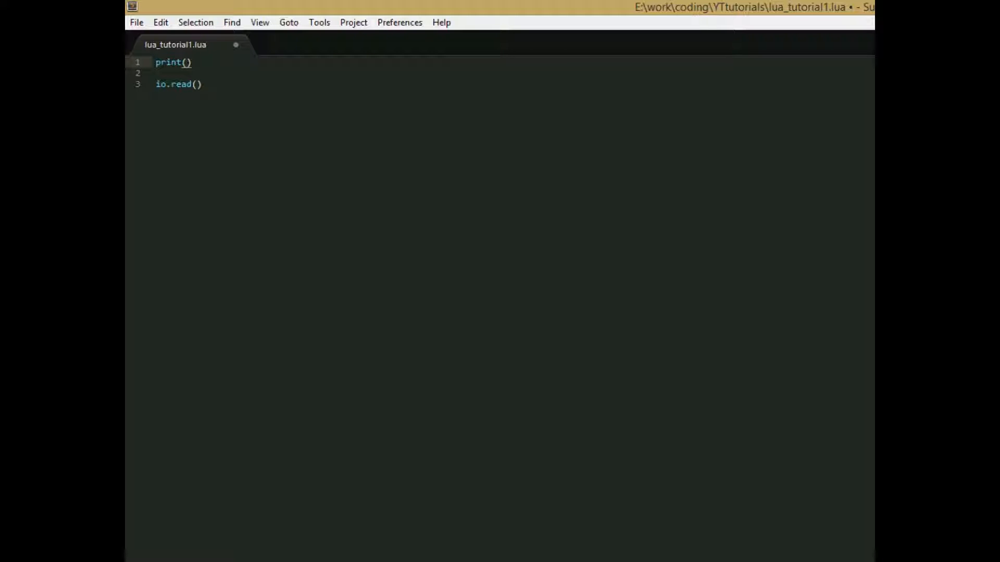
pyautogui.write('os.tim')
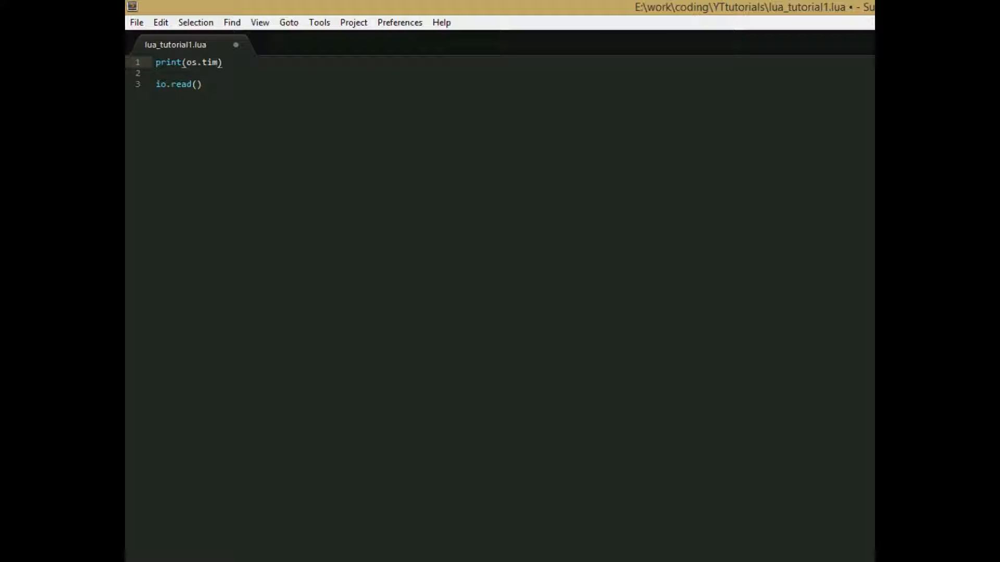
pyautogui.write('e()')
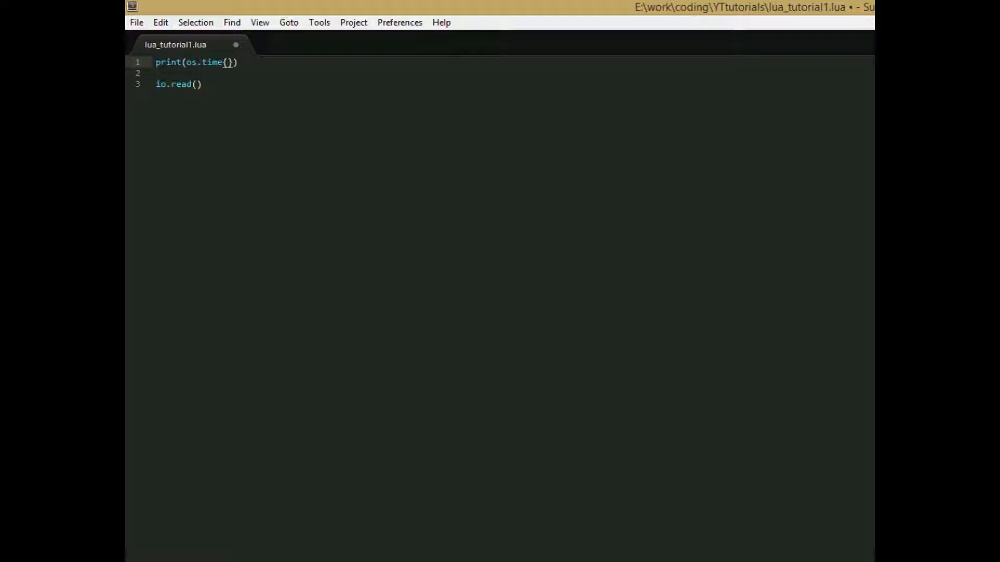
pyautogui.click(196, 22)
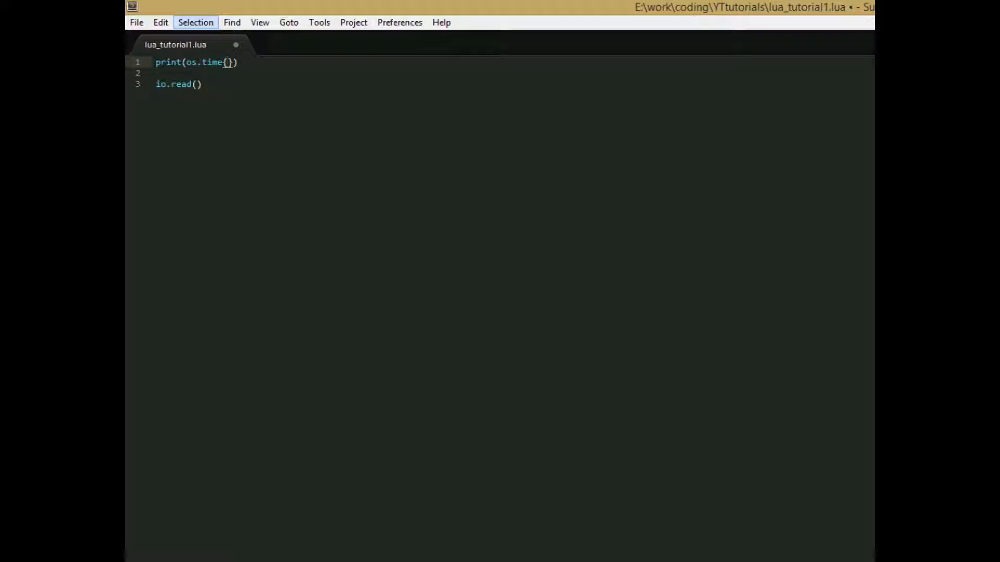
# Step: Type year = 2014, month = 5, day = 11 inside the os.time call
pyautogui.write('year')
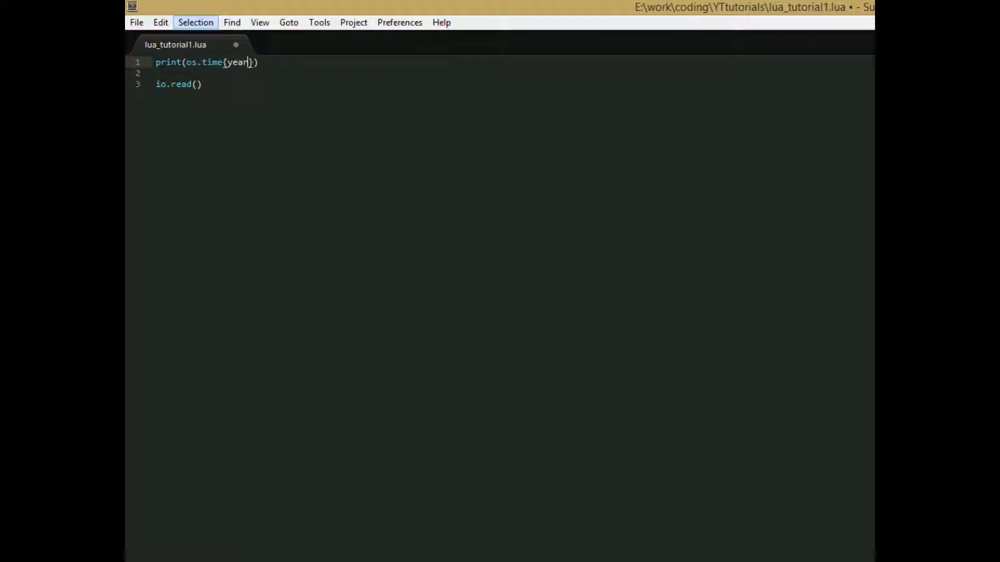
pyautogui.write('= 2014')
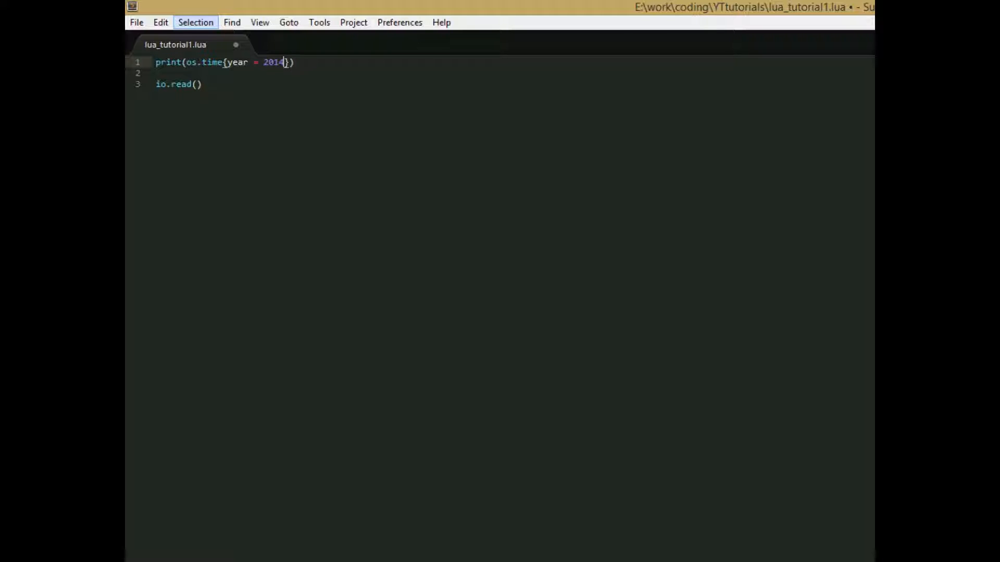
pyautogui.write(', m')
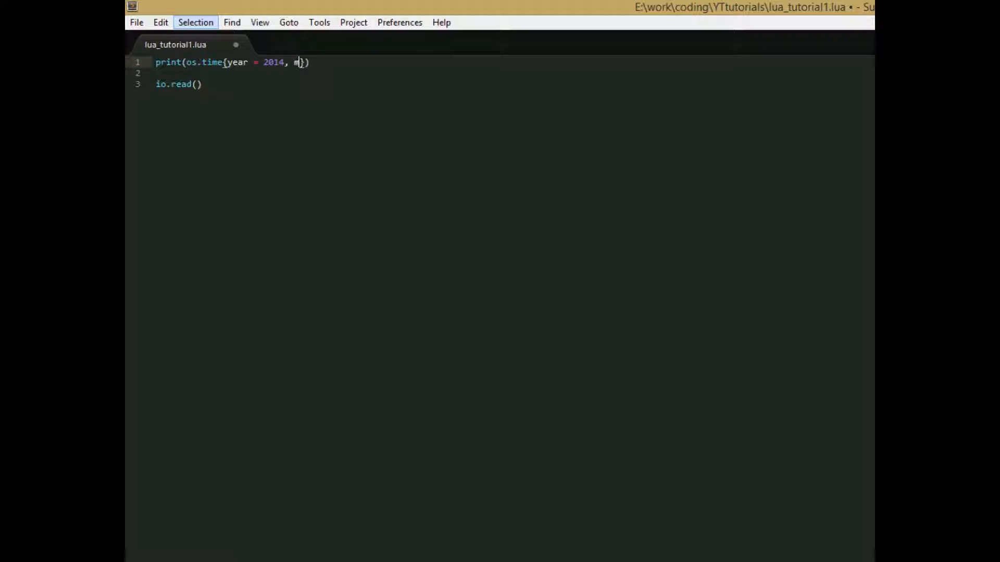
pyautogui.write('onth = 5, da')
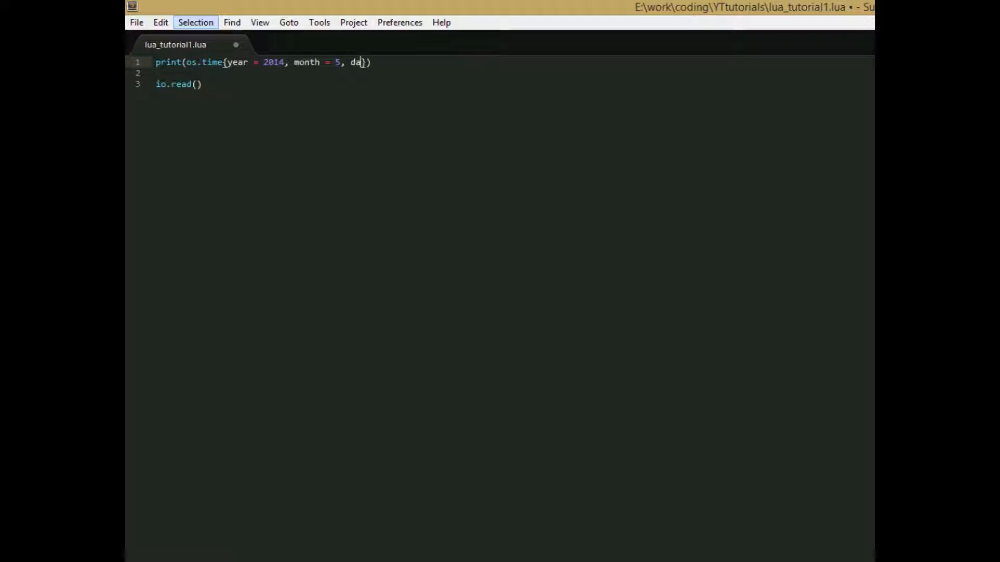
pyautogui.write('y')
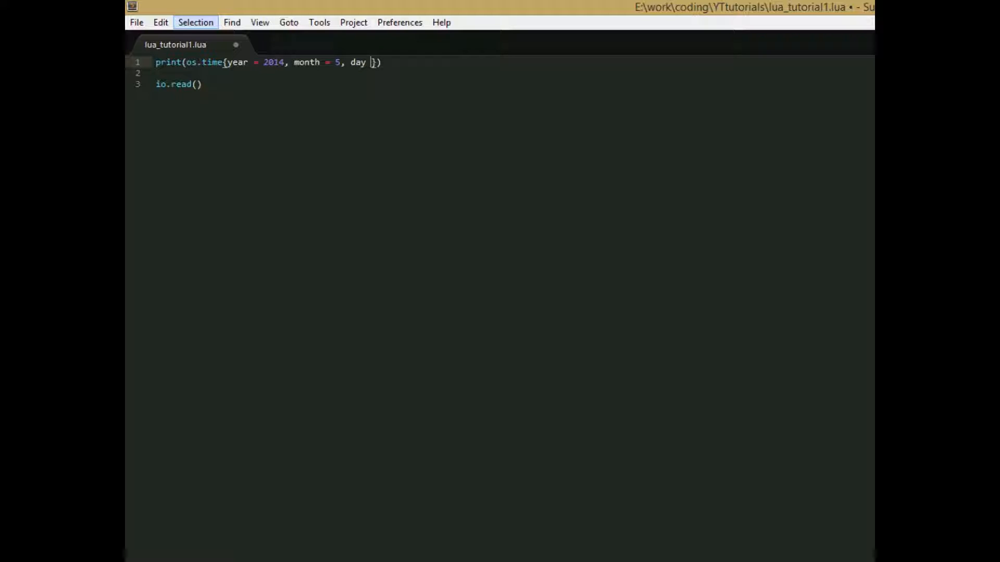
pyautogui.write('= 11, hour = 1')
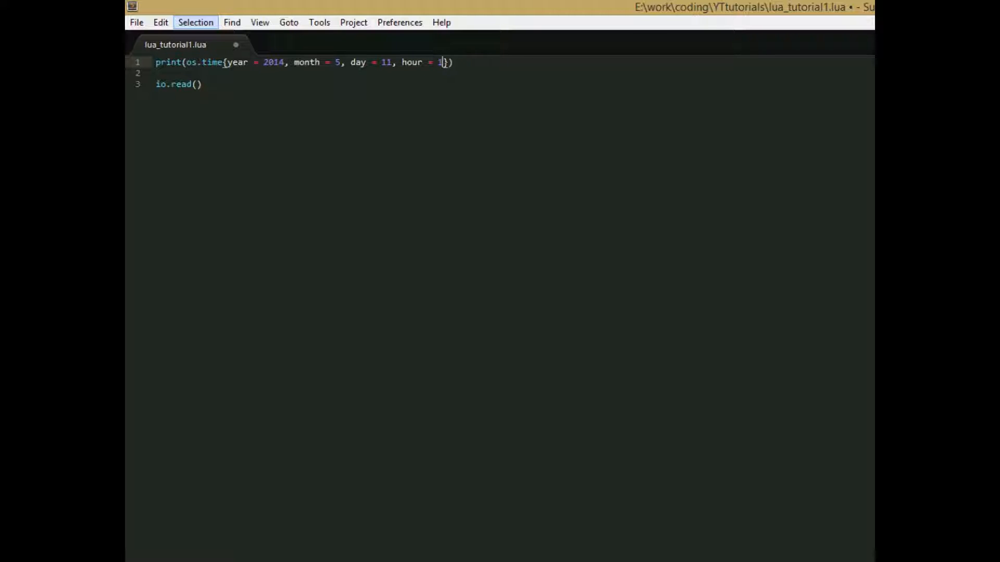
# Step: Add hour = 10, min = 32, sec = 33 and isdst = false to the os.time fields
pyautogui.write('0')
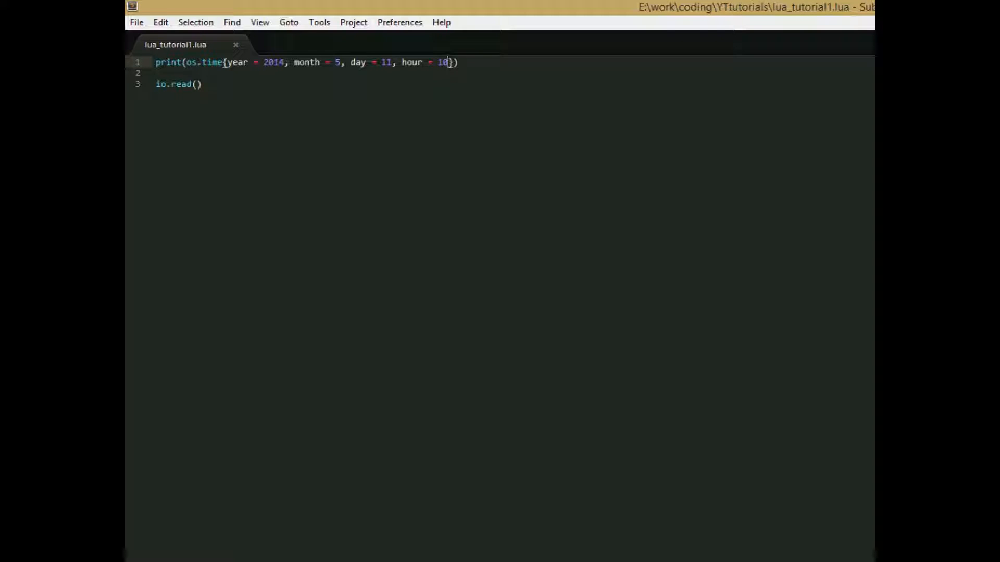
pyautogui.write(',')
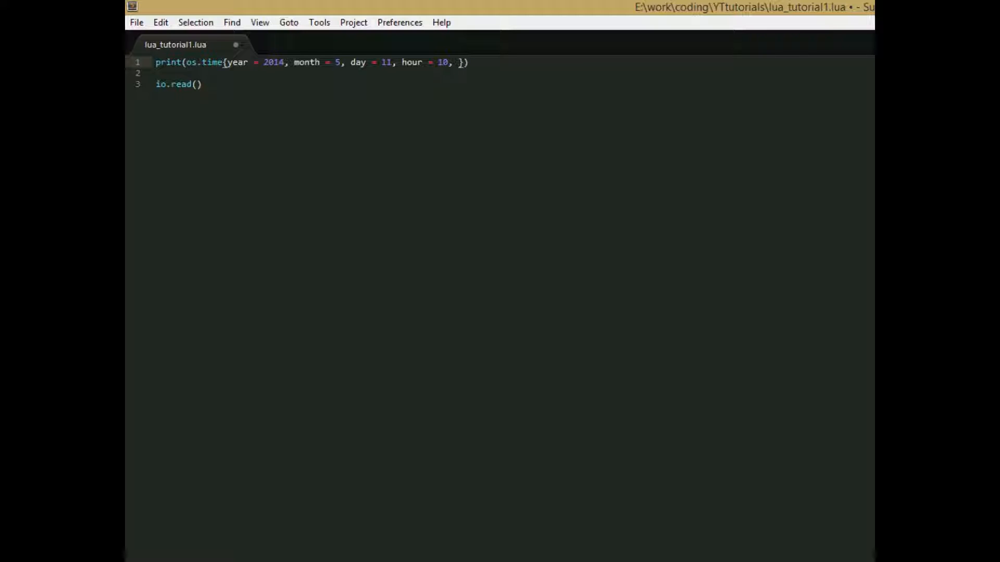
pyautogui.write('min =')
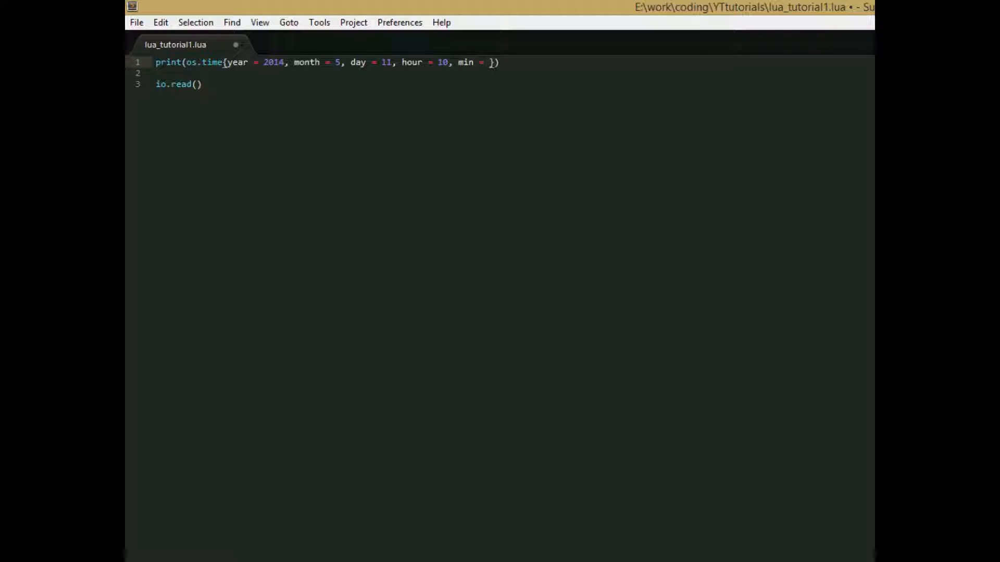
pyautogui.write('32,')
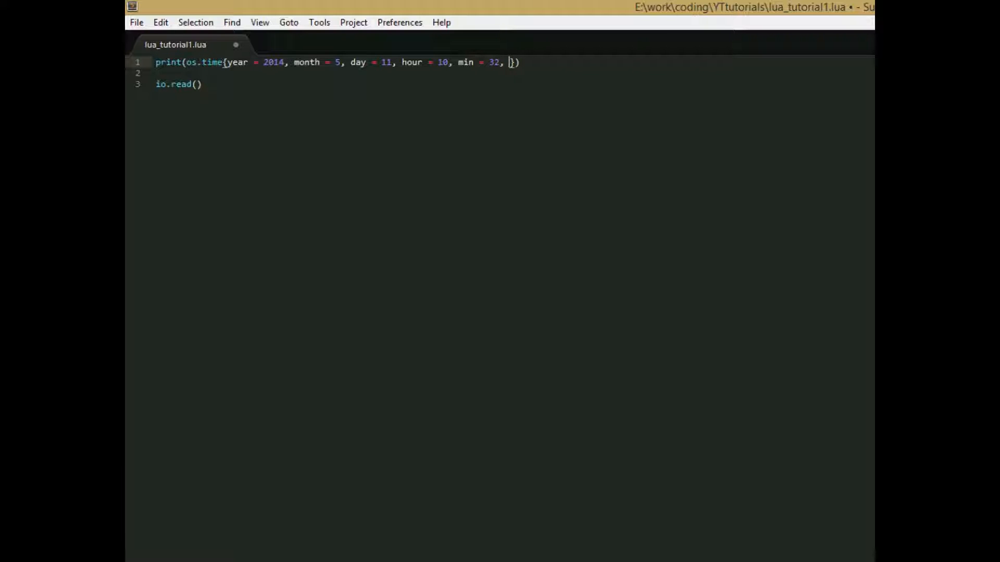
pyautogui.write('sec =')
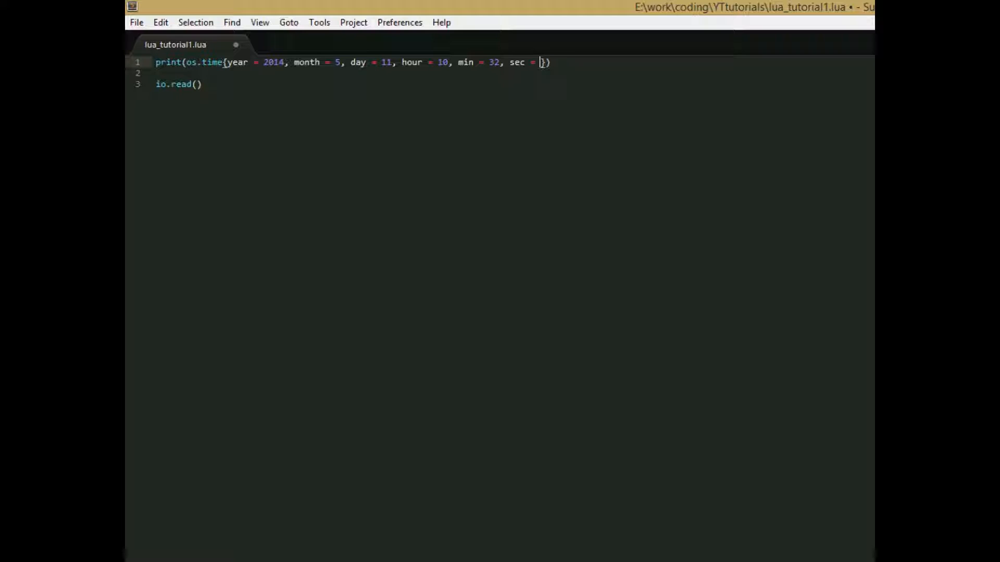
pyautogui.write('33,')
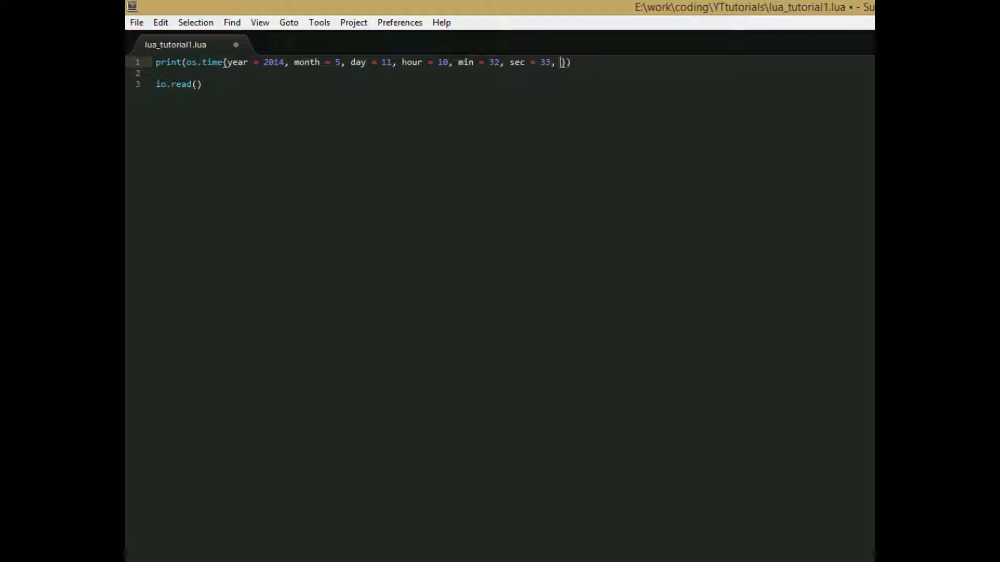
pyautogui.write('is')
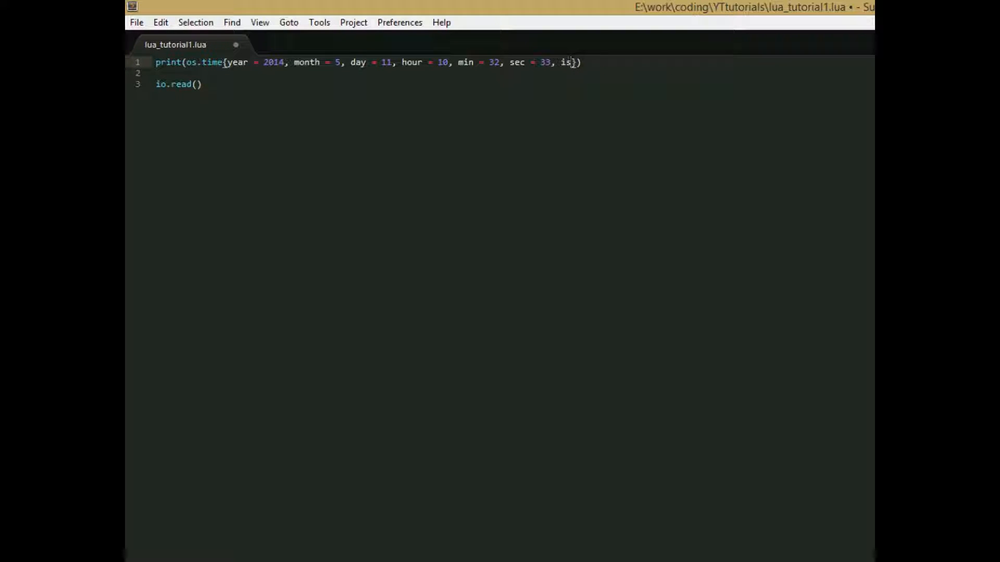
pyautogui.write('dst = false')
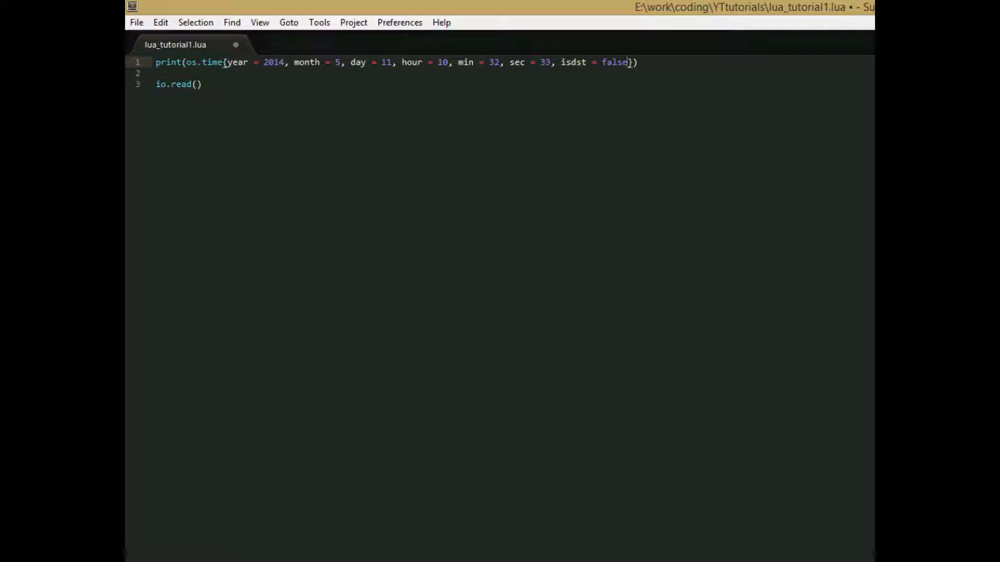
pyautogui.click(135, 22)
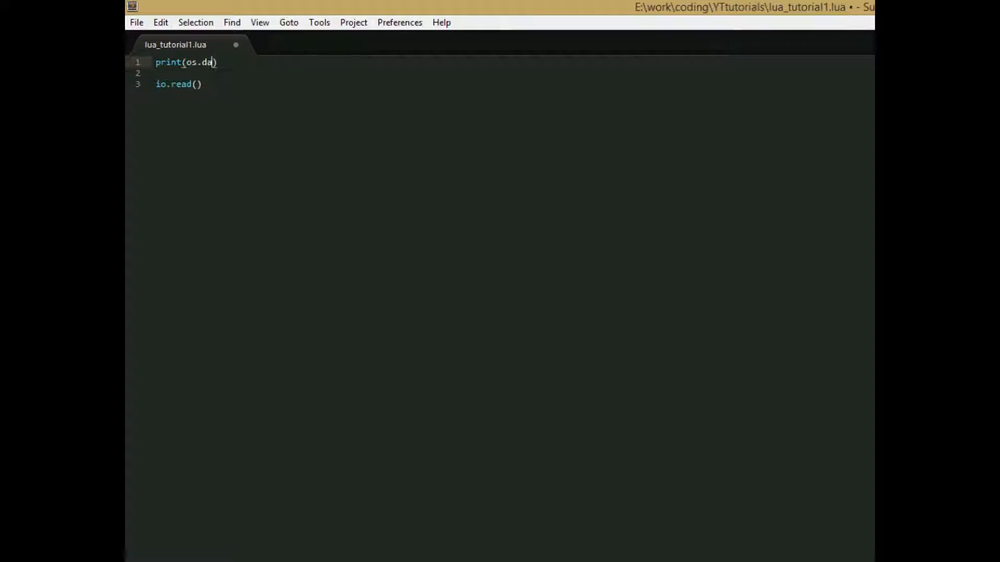
pyautogui.write('te(')
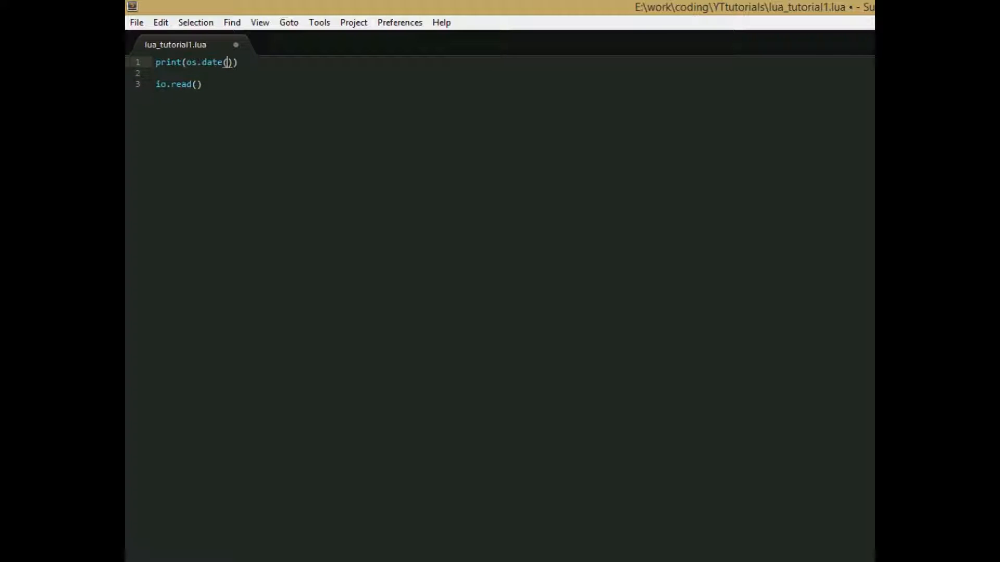
pyautogui.write('"')
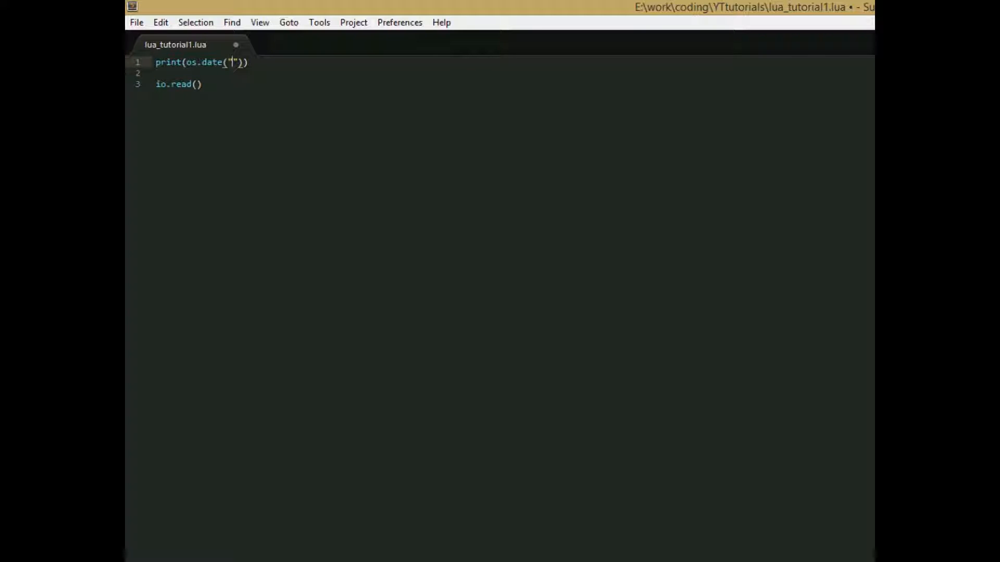
pyautogui.write('t')
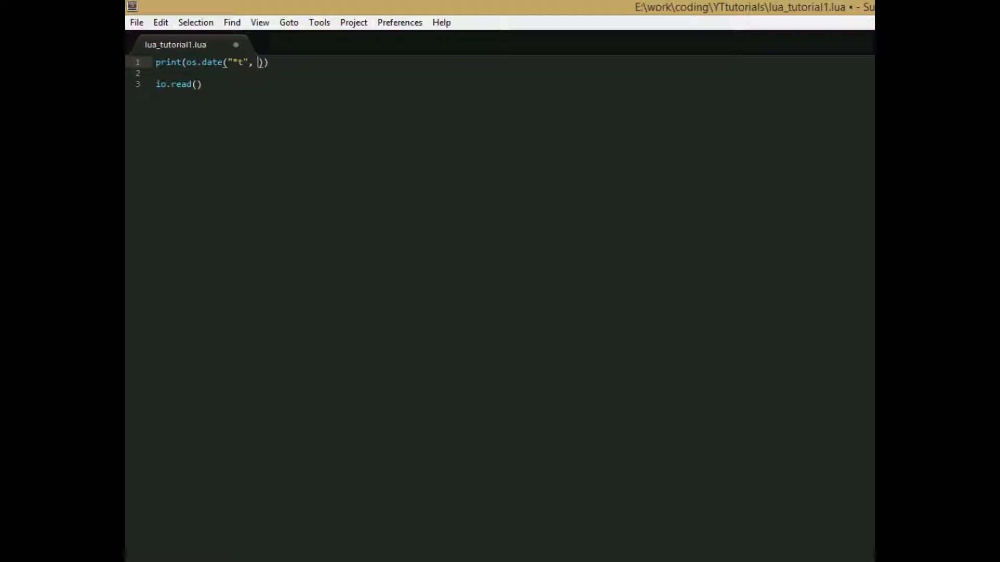
pyautogui.write('1399822353')
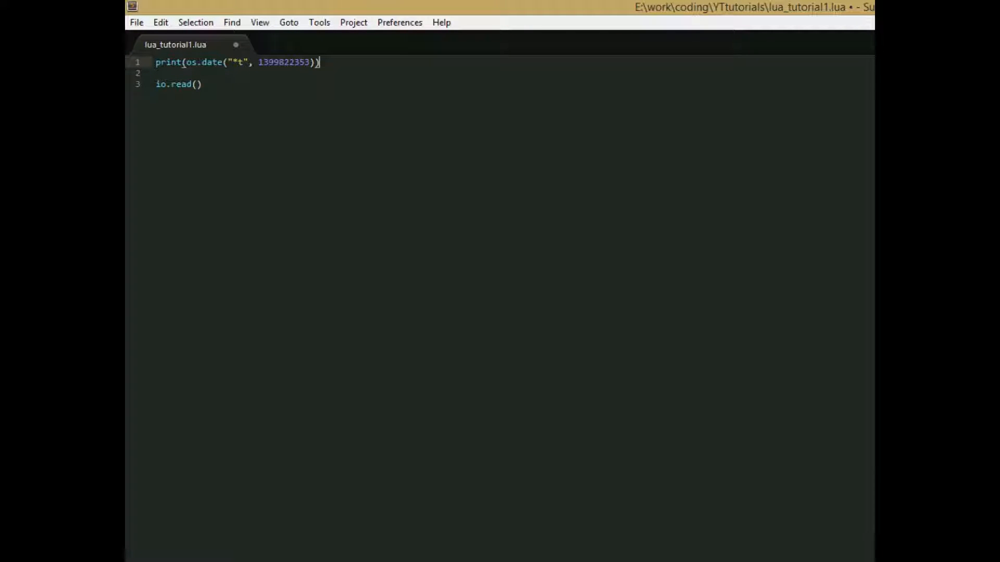
pyautogui.doubleClick(285, 62)
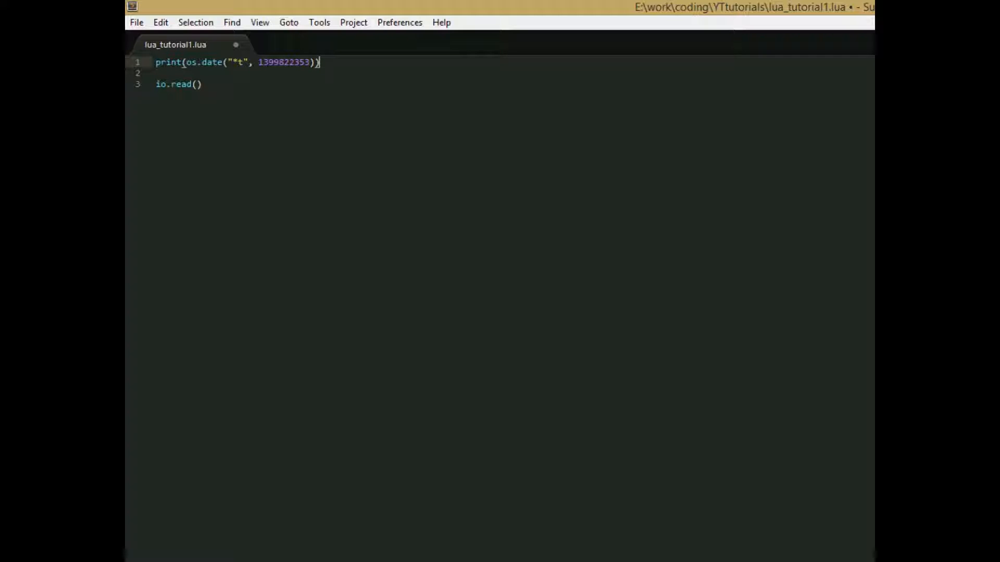
pyautogui.doubleClick(282, 62)
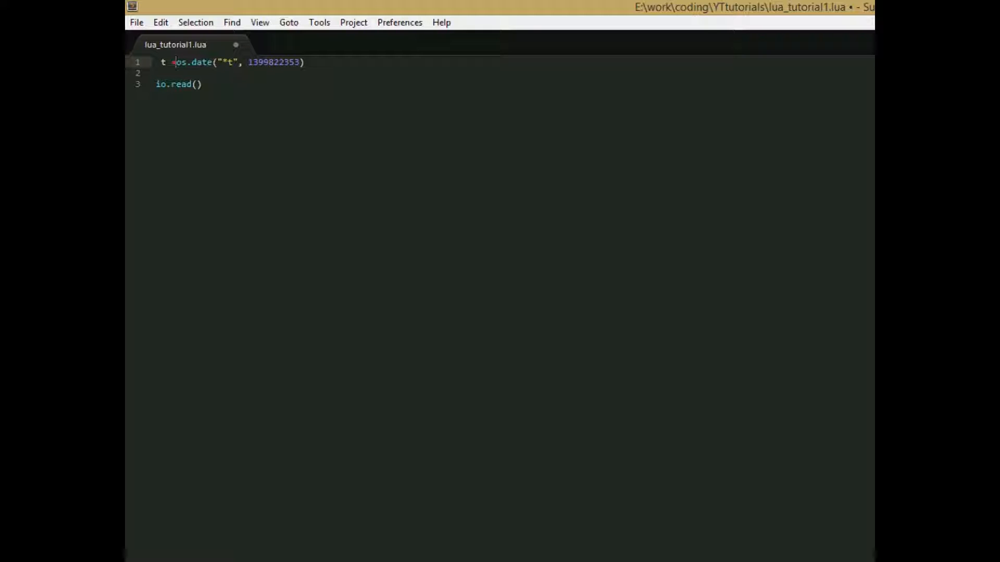
# Step: Start a for k, v in pairs(t) do loop that prints k and v
pyautogui.write('for k, v in pairs')
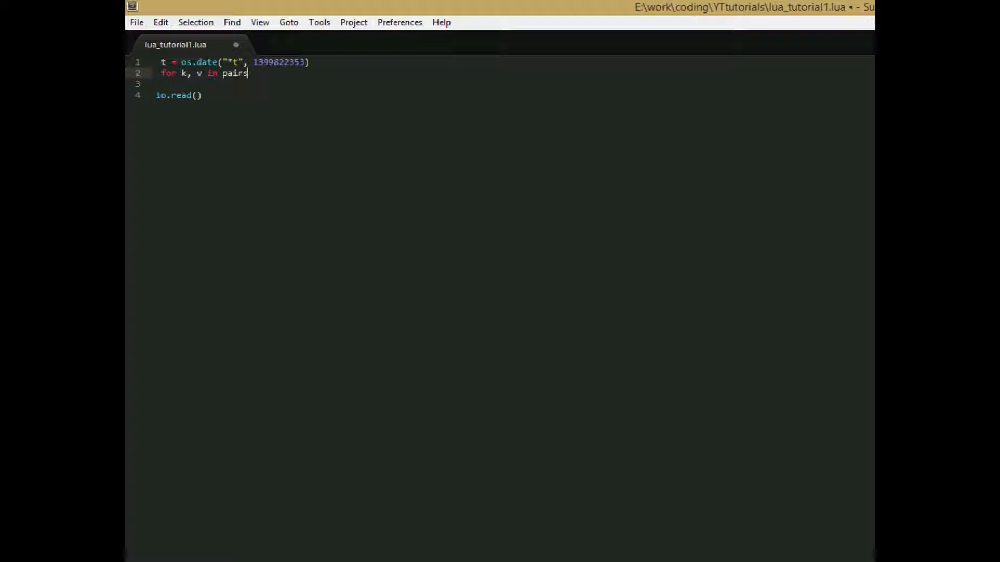
pyautogui.write('(t) do')
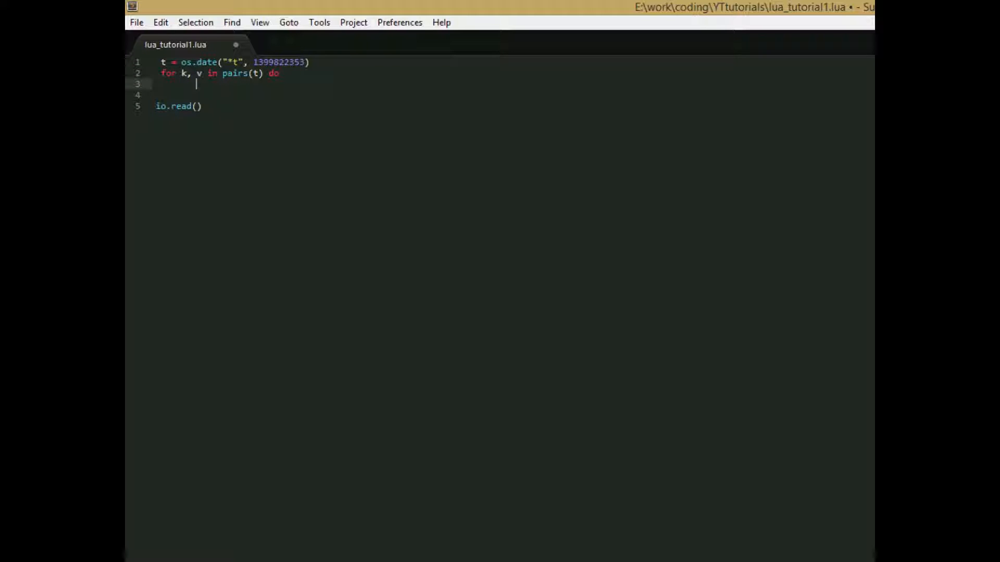
pyautogui.write('print(k, v')
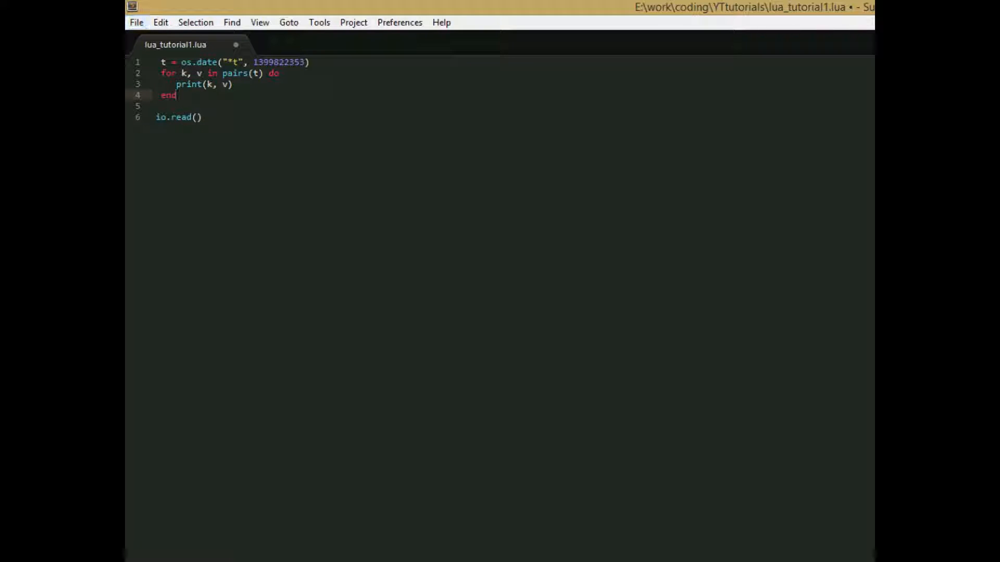
pyautogui.click(136, 22)
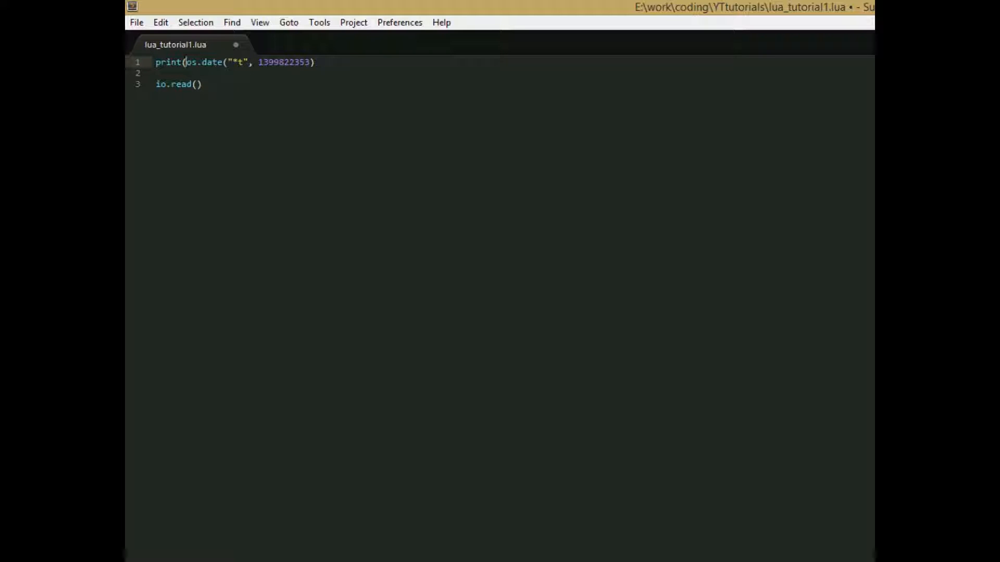
pyautogui.write(')')
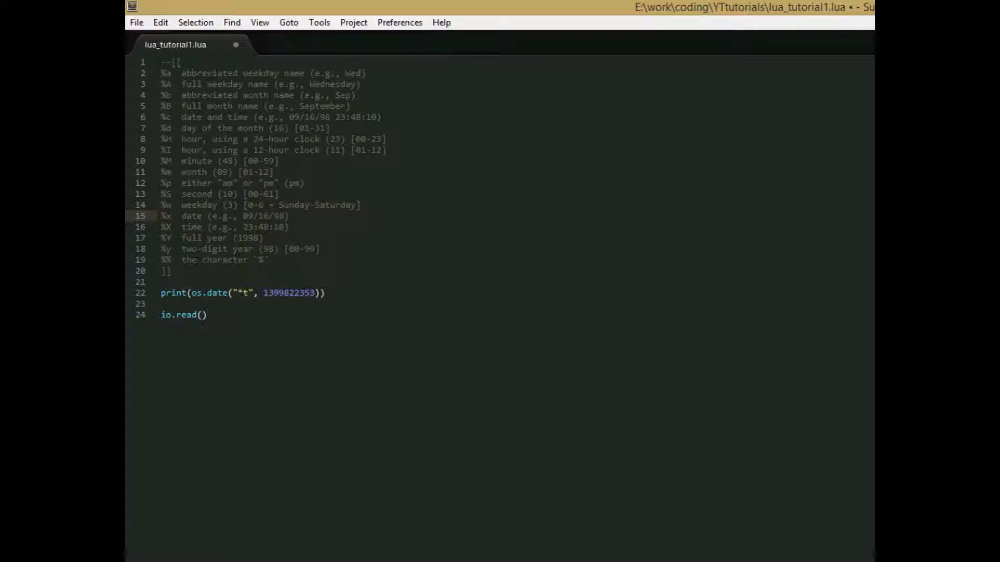
# Step: Insert a backtick before the % on line 19 of the format-code comment
pyautogui.click(288, 215)
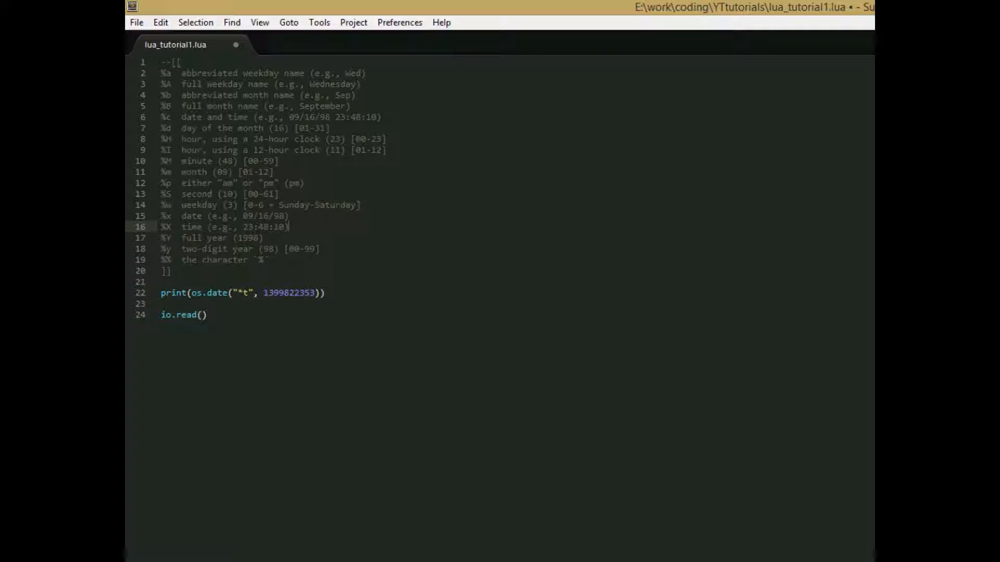
pyautogui.click(287, 227)
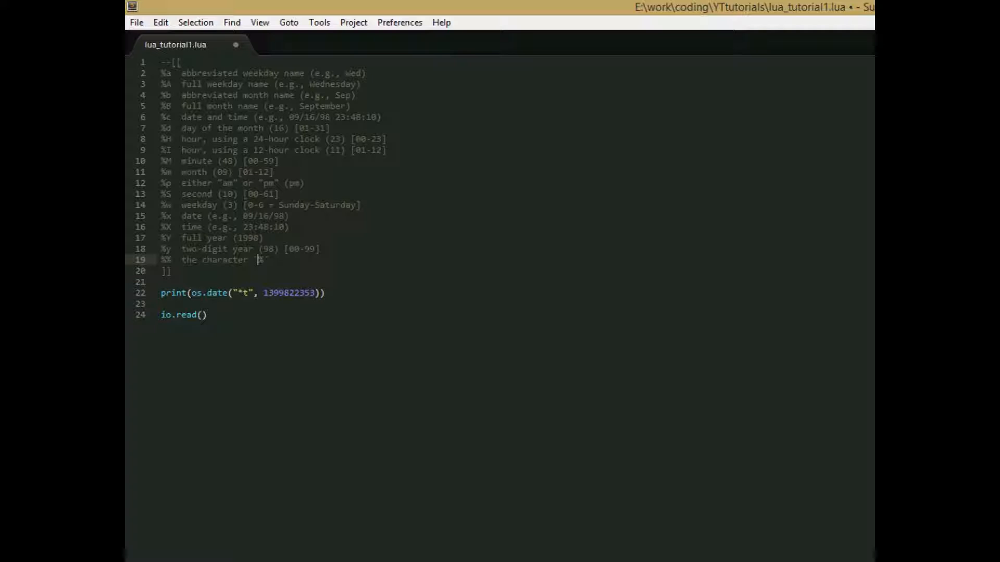
pyautogui.write('`')
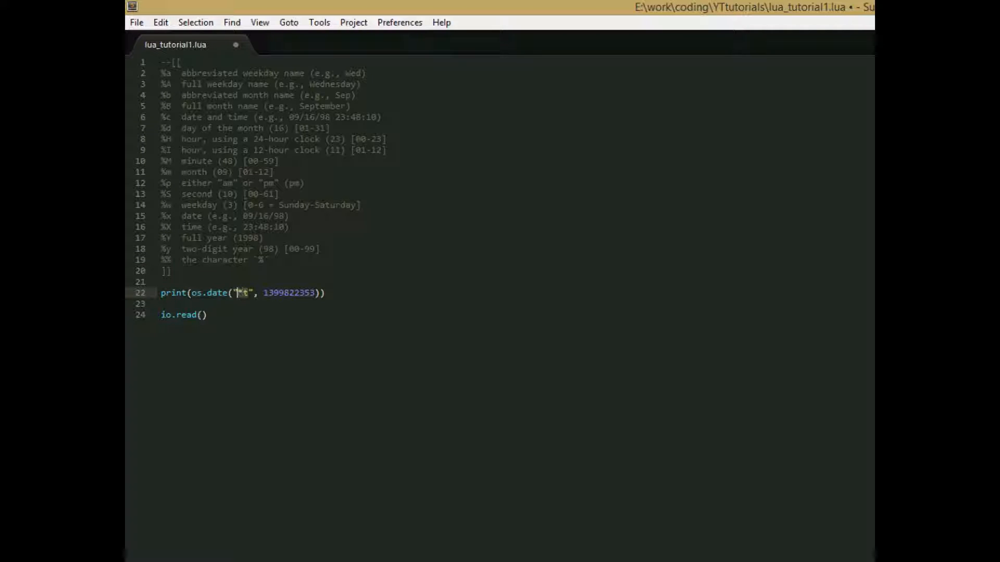
# Step: Replace "*t" with the format string "A %A in %B"
pyautogui.write('A')
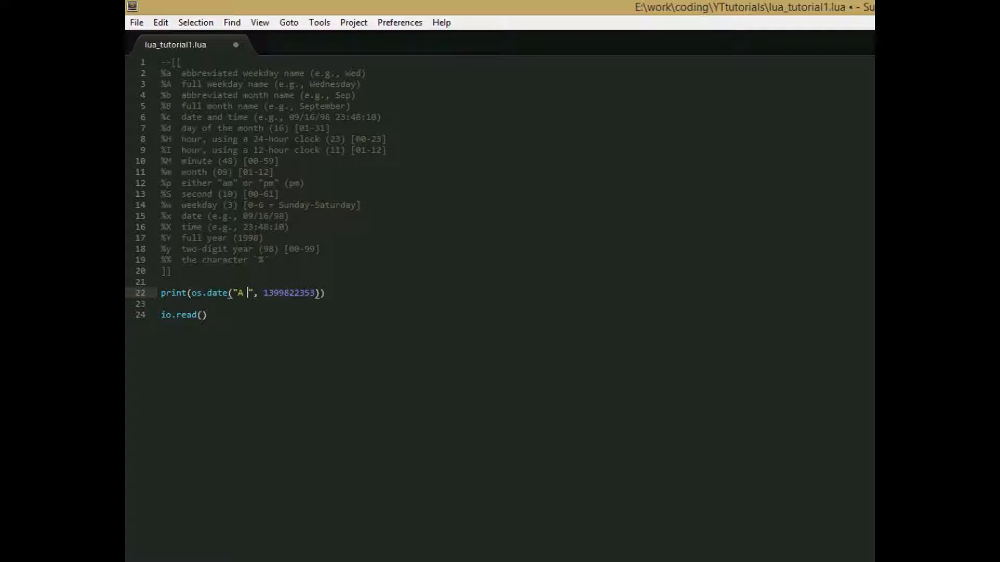
pyautogui.write('%A in')
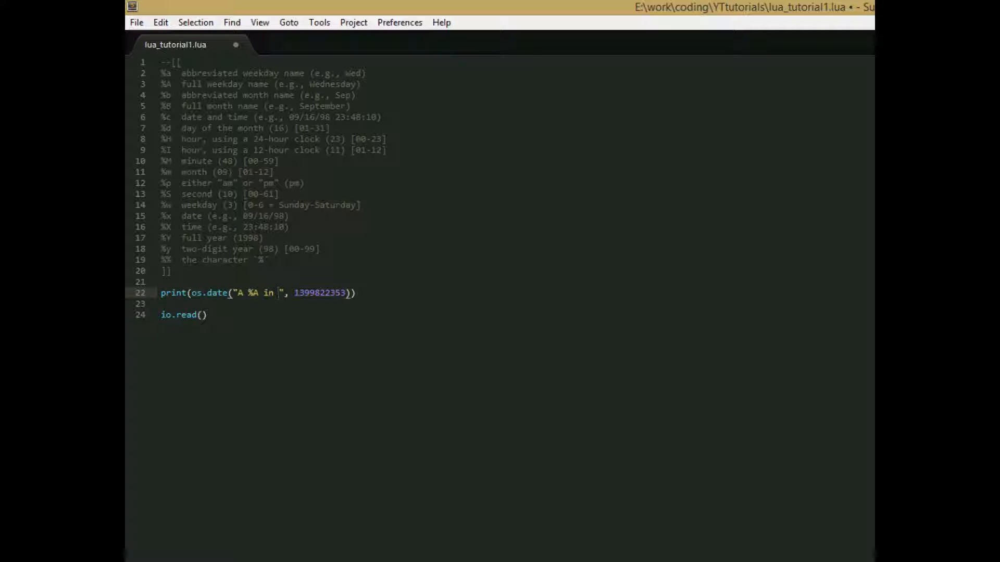
pyautogui.write('%B')
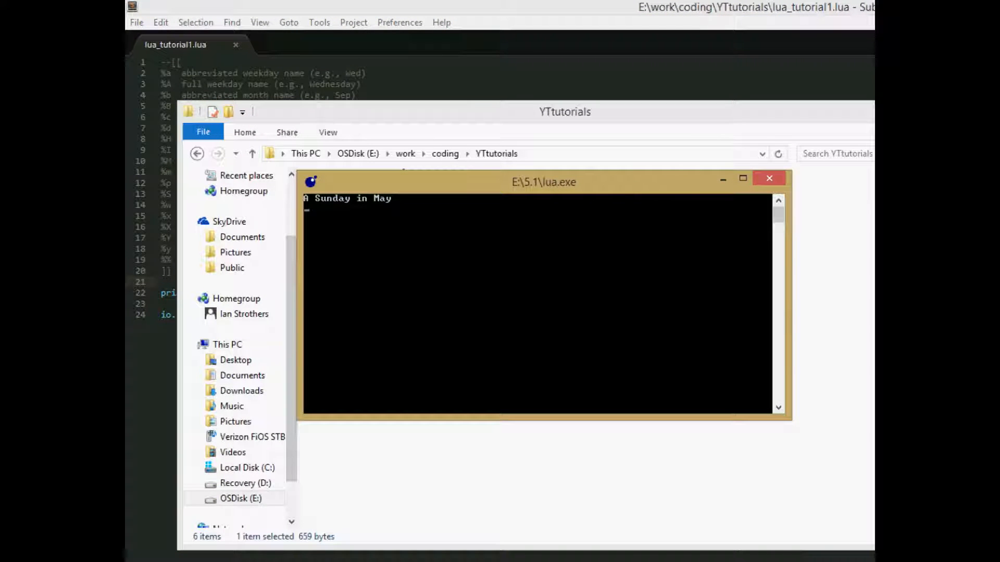
# Step: Close the console output and select the os.date call on line 22
pyautogui.click(768, 179)
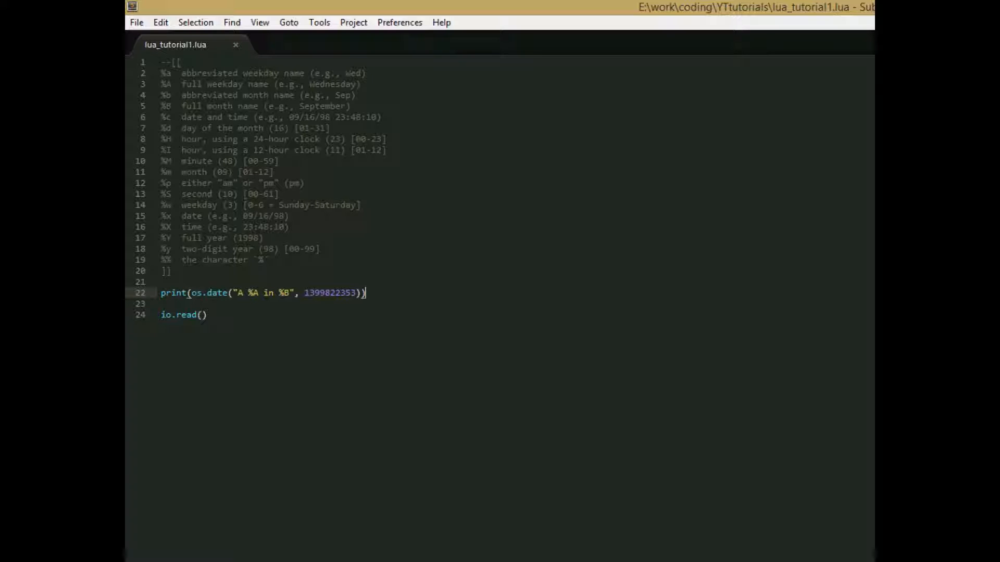
pyautogui.doubleClick(330, 293)
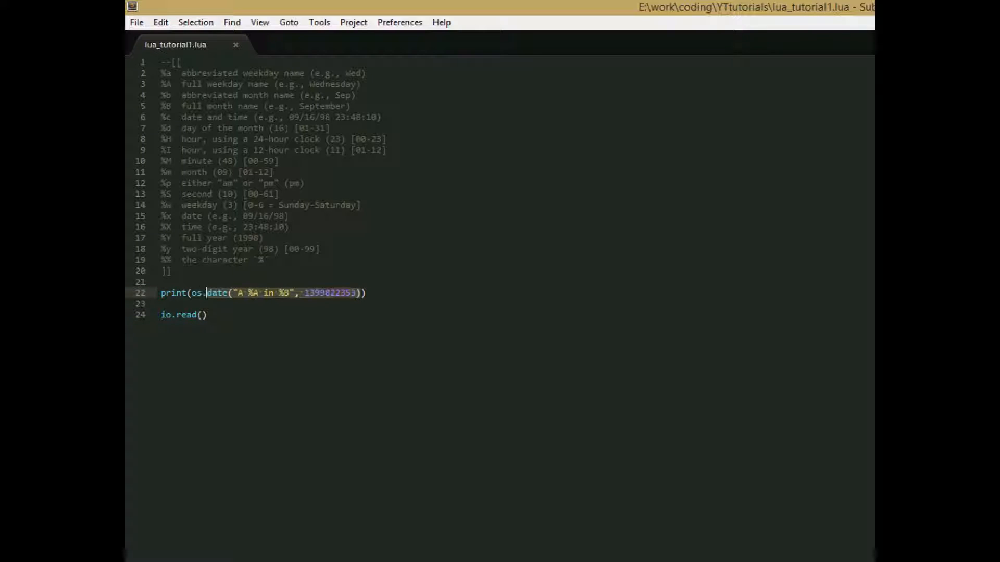
# Step: Change the print to os.clock(), save via File > Save, and close the console showing 0
pyautogui.write('clock)')
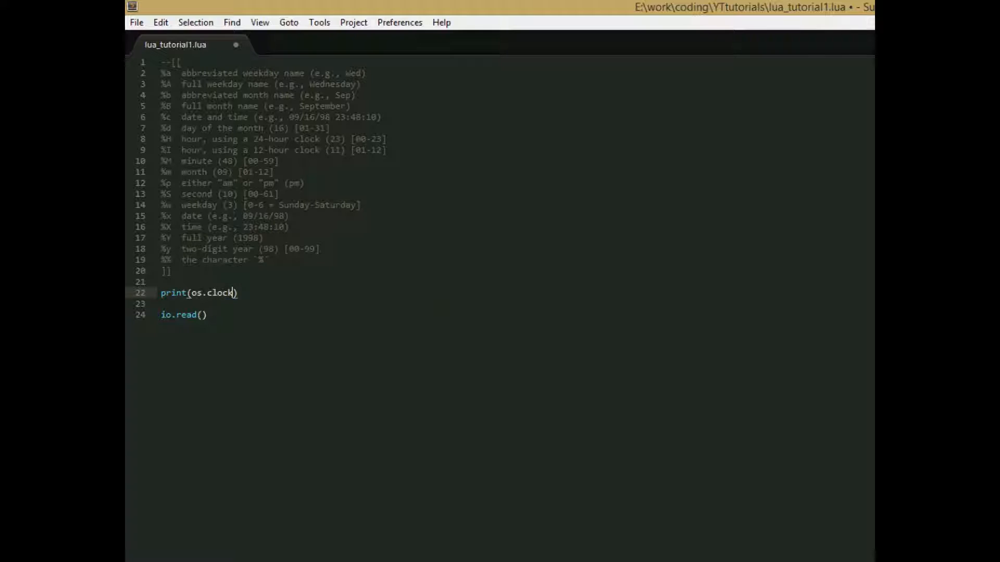
pyautogui.write('()')
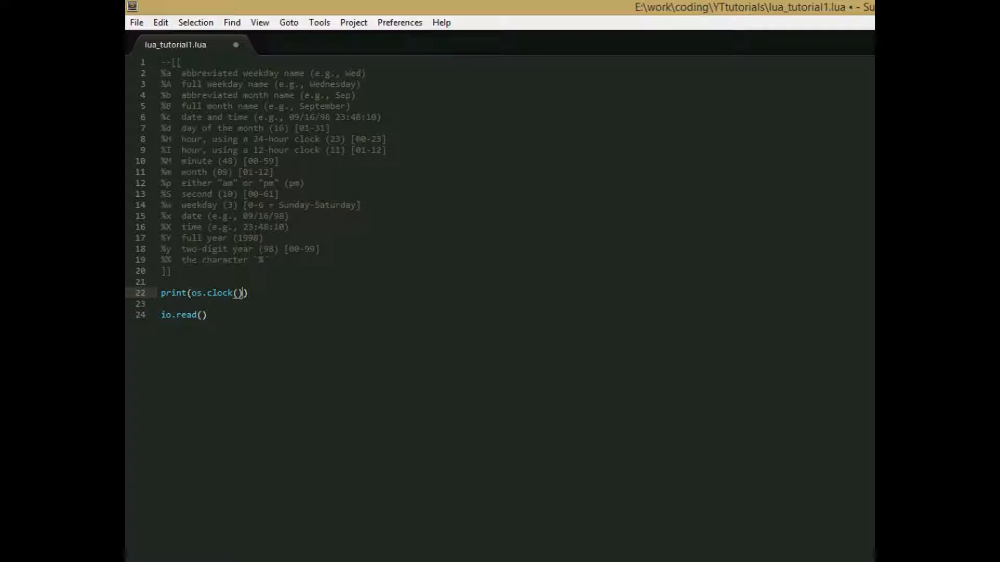
pyautogui.click(135, 22)
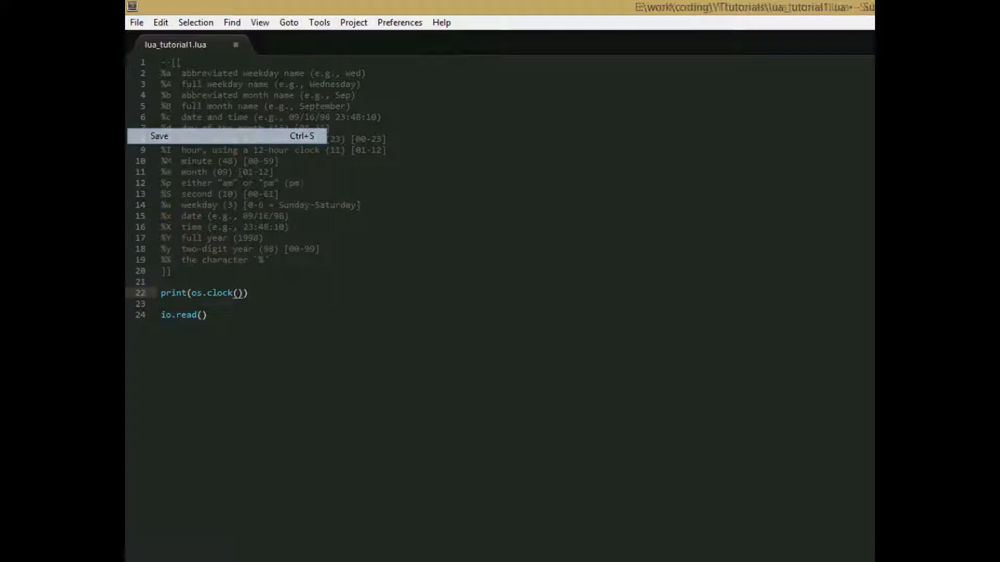
pyautogui.click(159, 136)
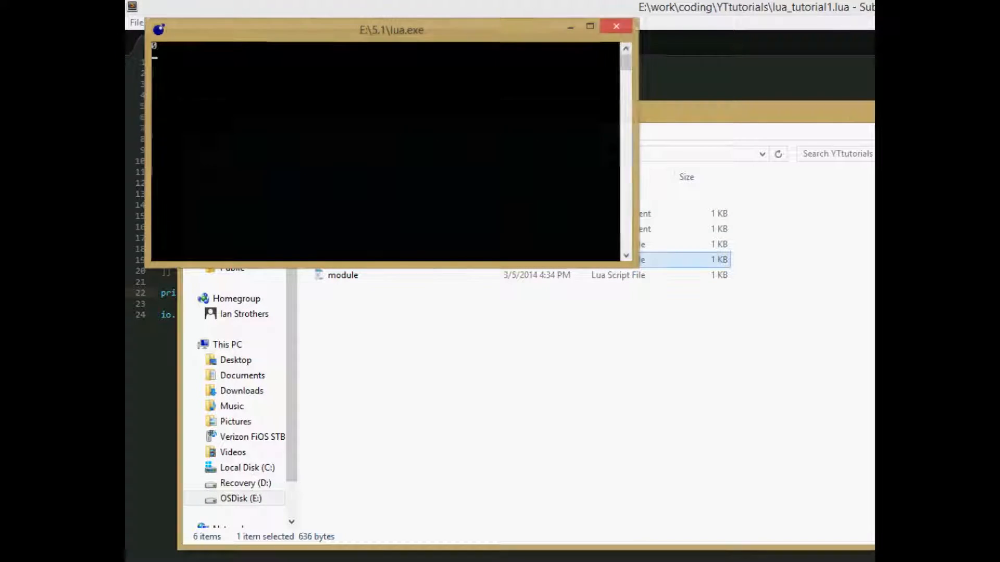
pyautogui.click(615, 26)
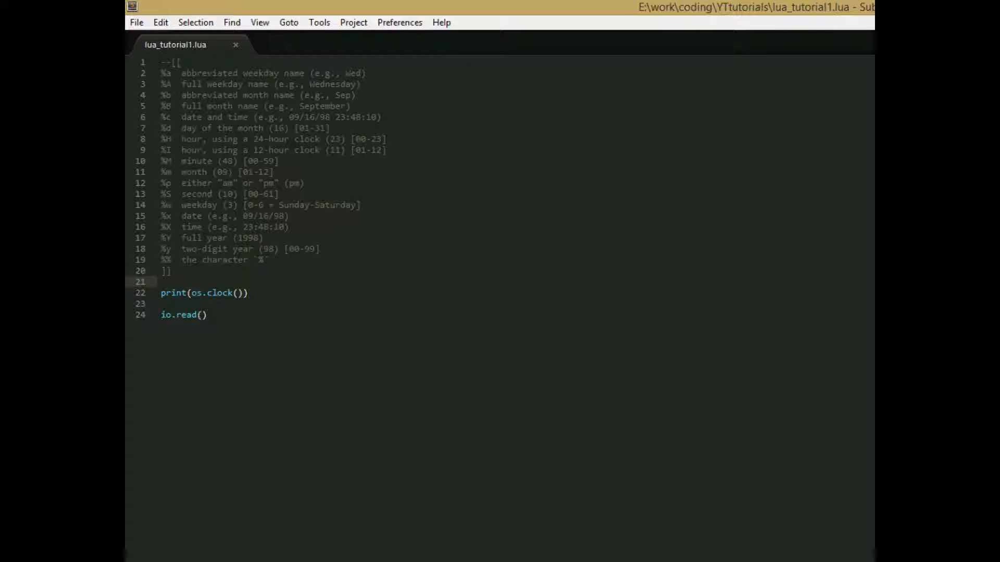
# Step: Replace the print line with x = os.clock() on line 22
pyautogui.click(163, 282)
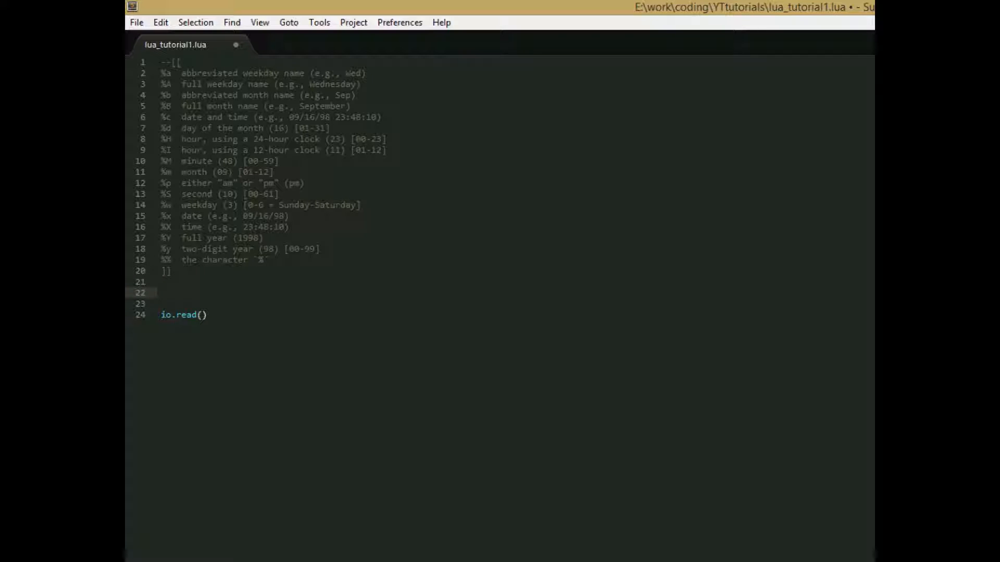
pyautogui.click(161, 292)
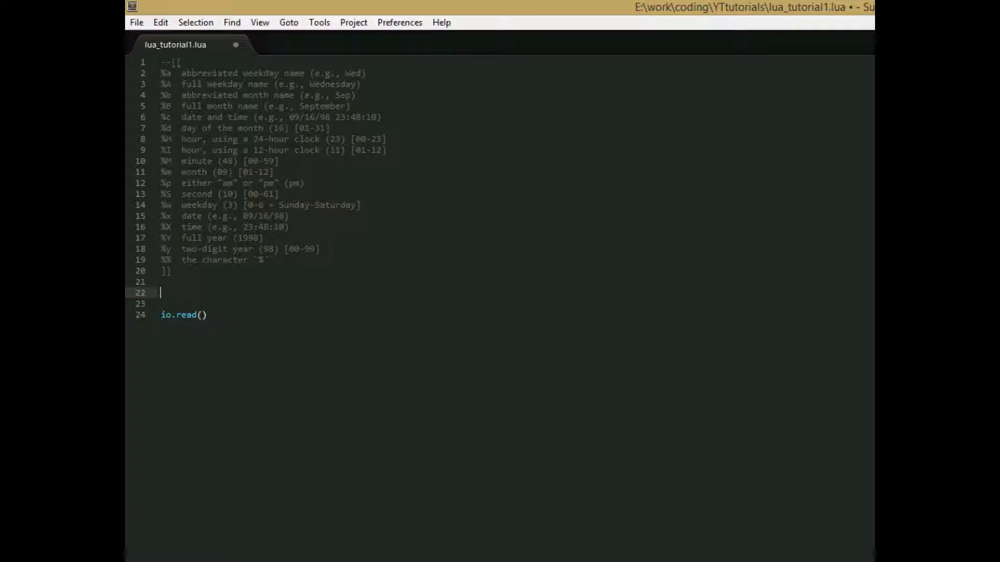
pyautogui.write('x = os.')
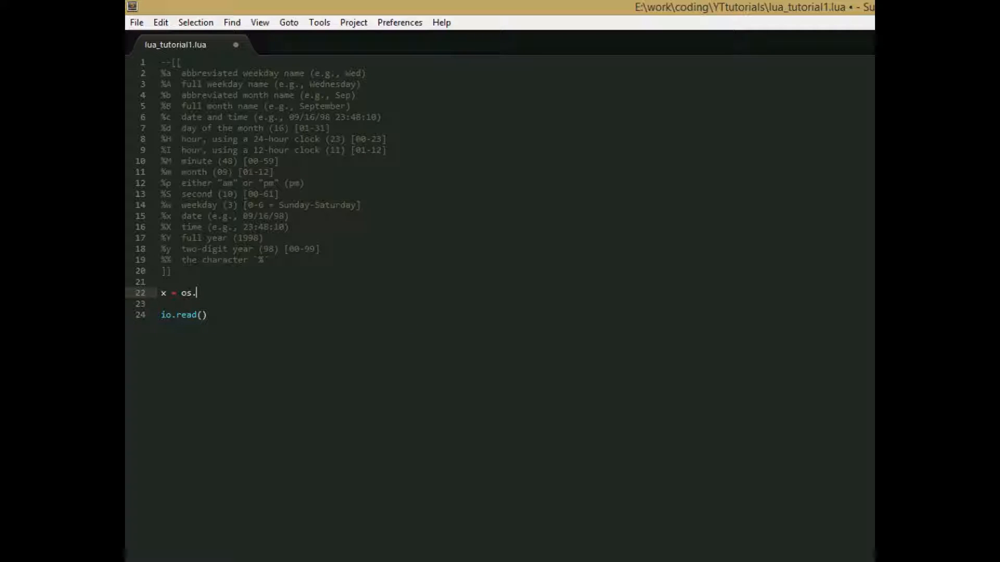
pyautogui.write('clock')
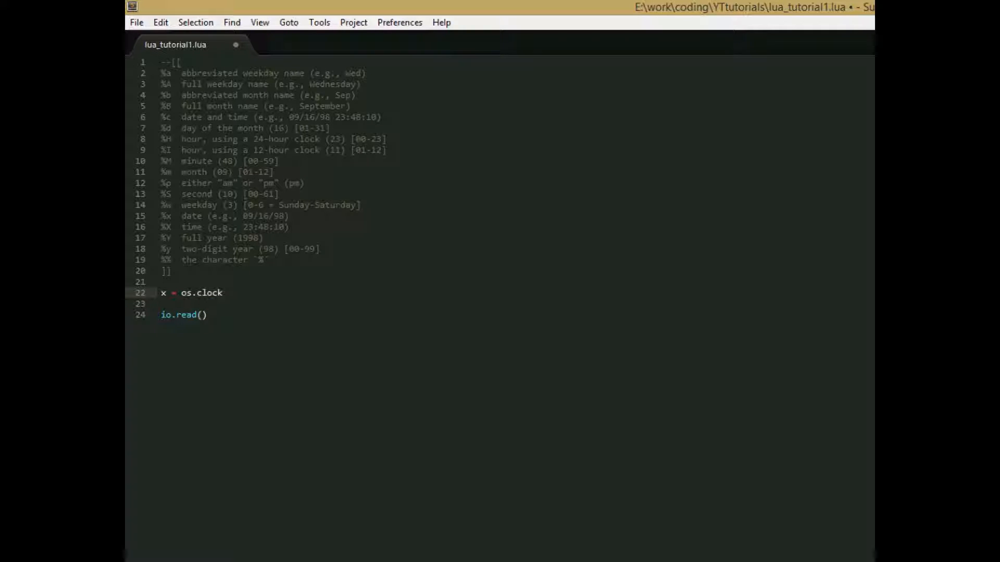
pyautogui.write('()')
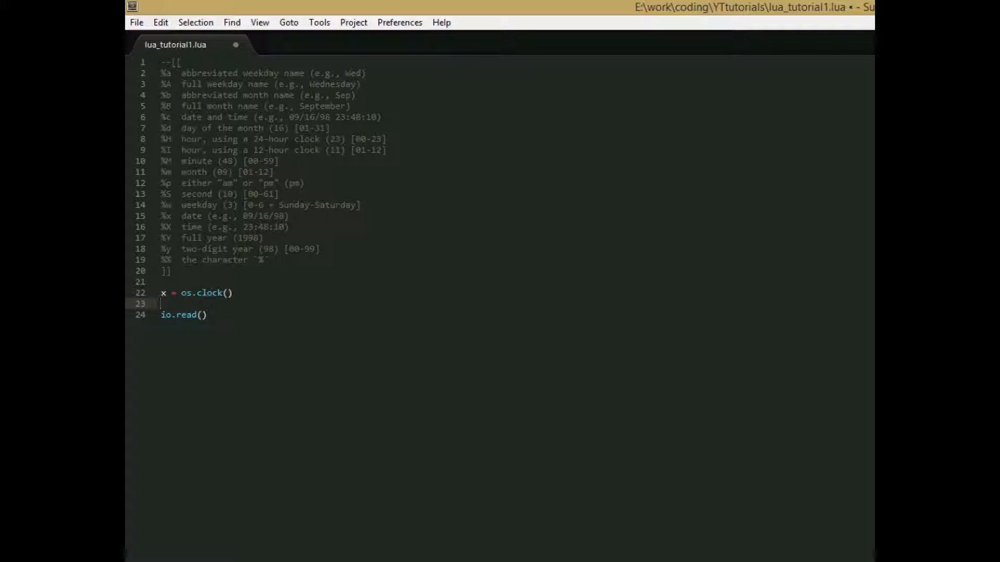
# Step: Add the busy-wait loop while (os.clock() - x < 1000) do end
pyautogui.write('wh')
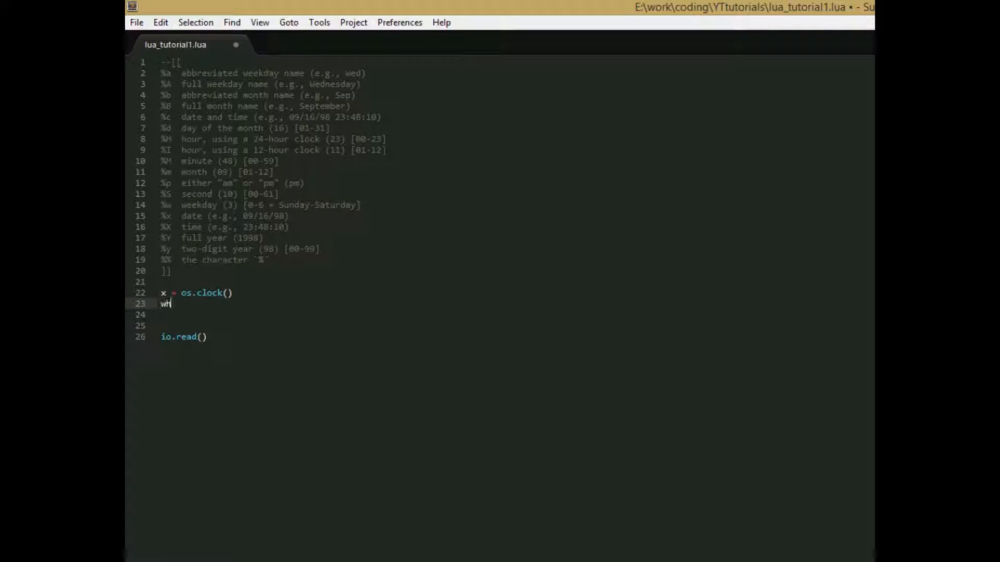
pyautogui.write('ile ()')
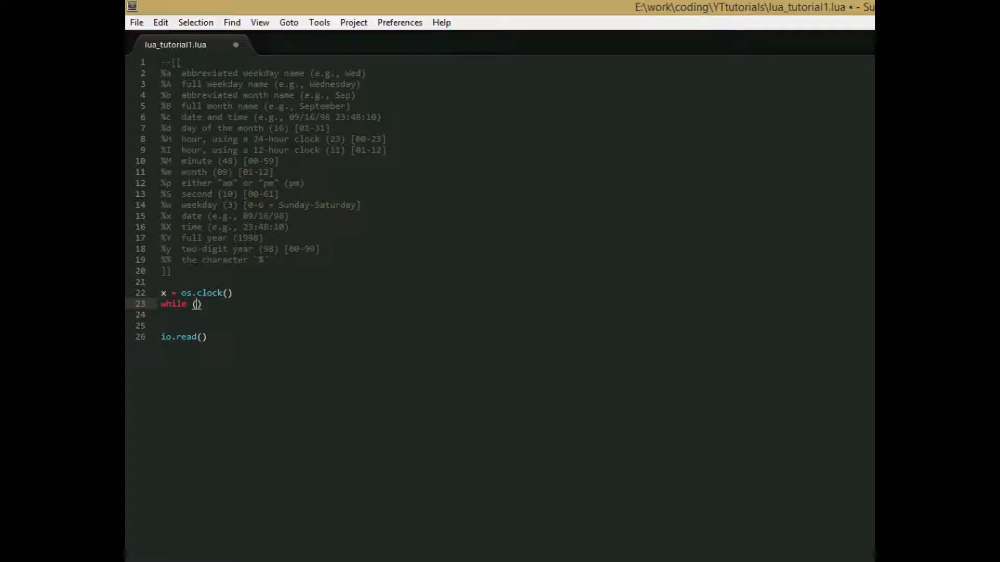
pyautogui.write('os.clock')
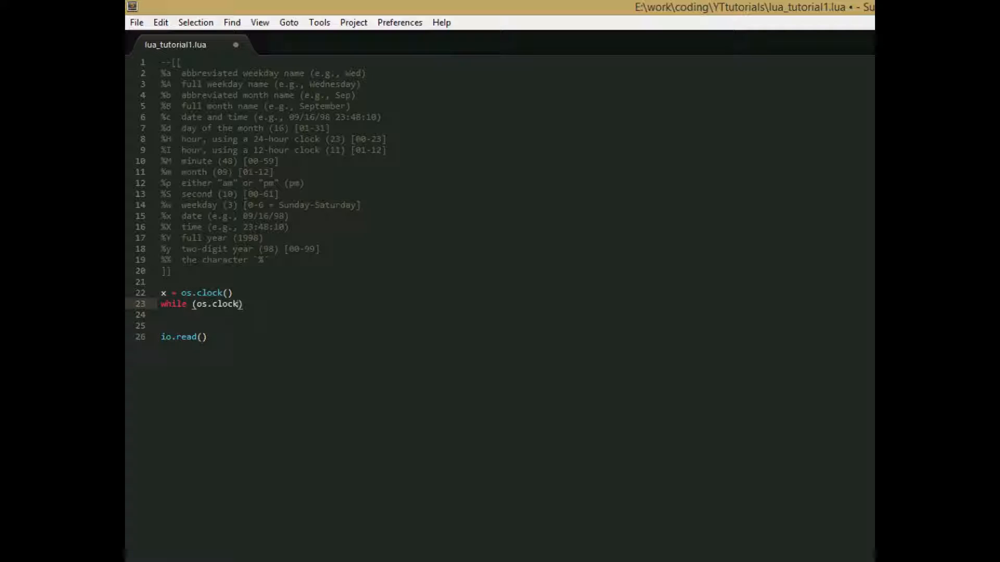
pyautogui.write('()')
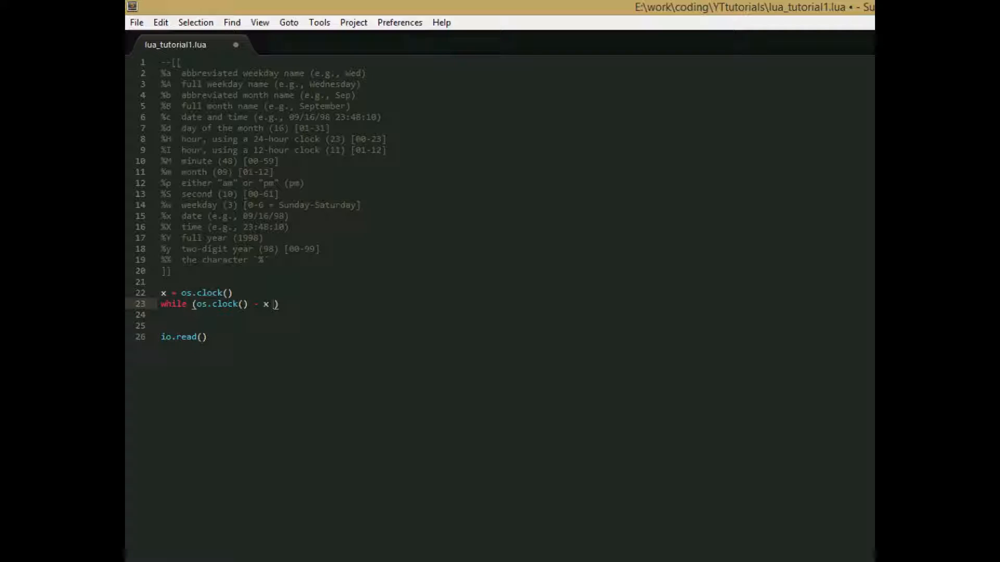
pyautogui.write('< 5')
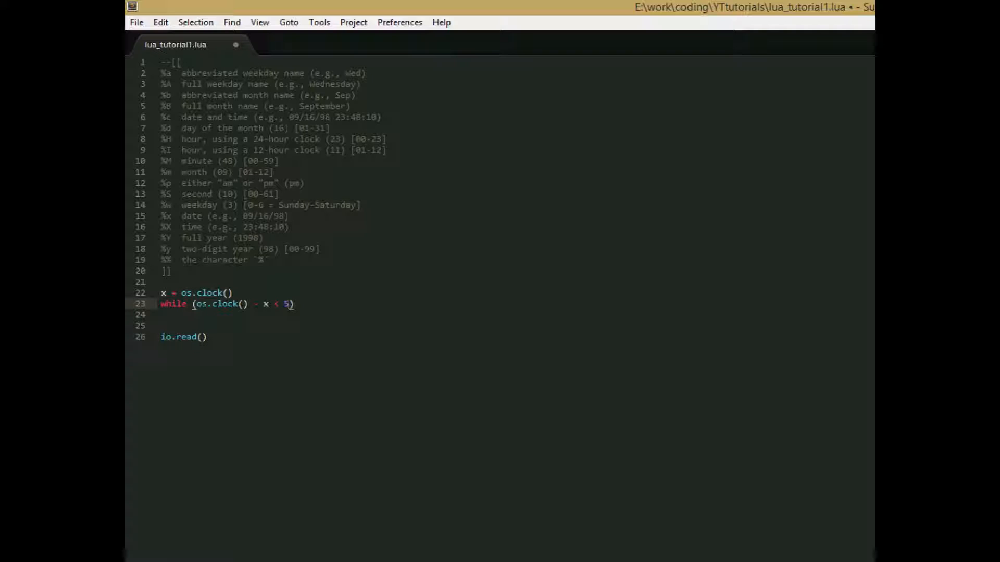
pyautogui.write('1000')
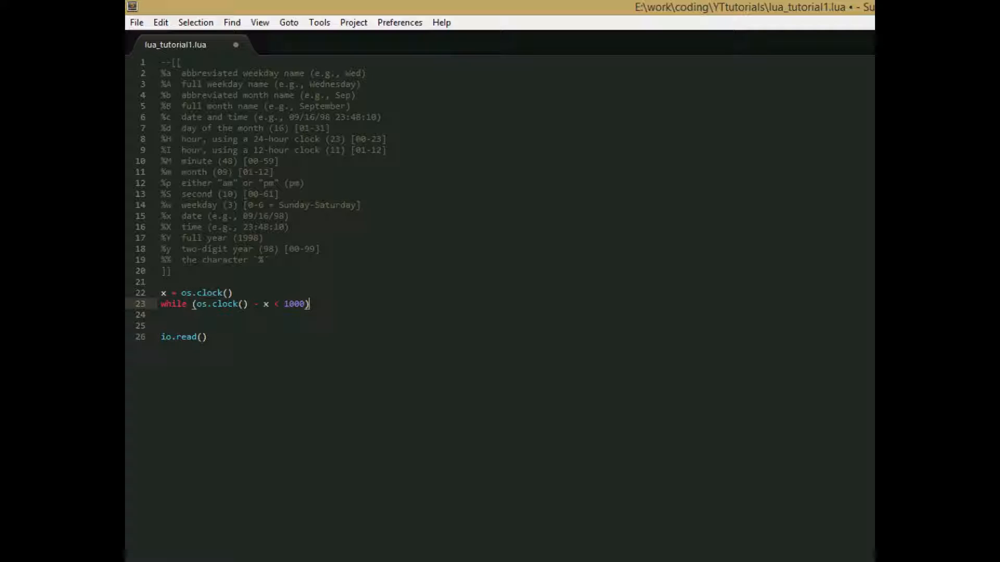
pyautogui.write('do')
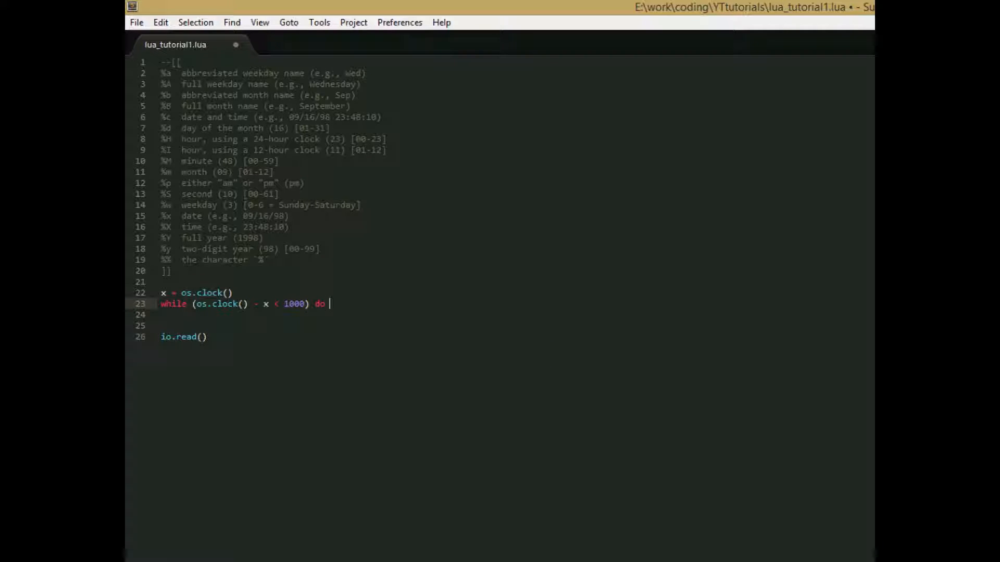
pyautogui.write('end')
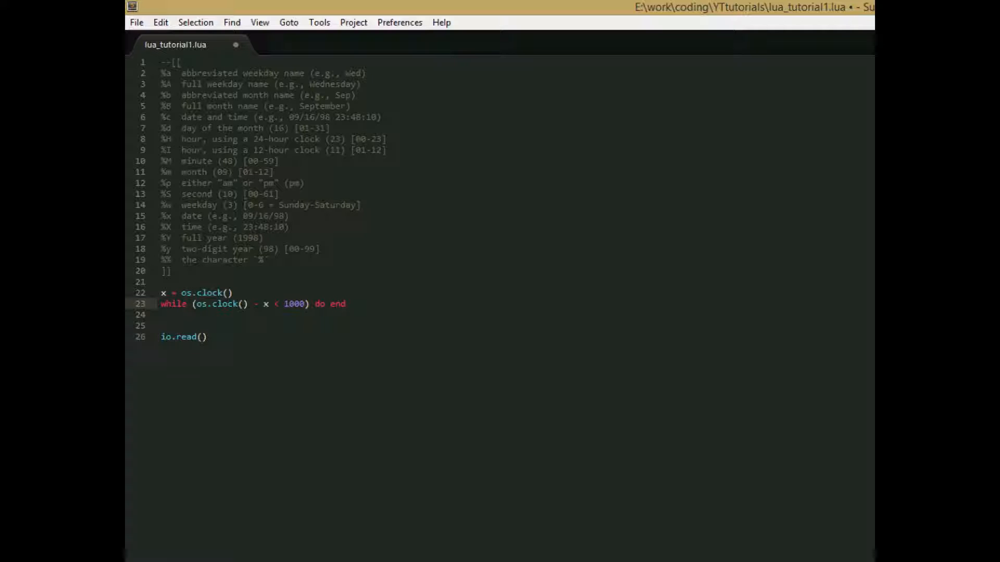
# Step: Add a line printing "hello" after the loop
pyautogui.write('print')
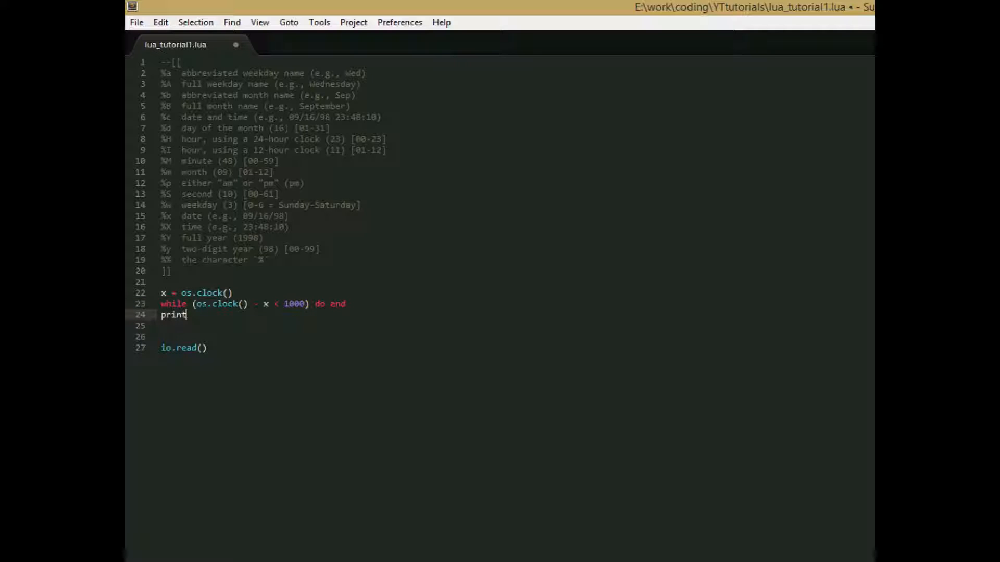
pyautogui.write('("hell"')
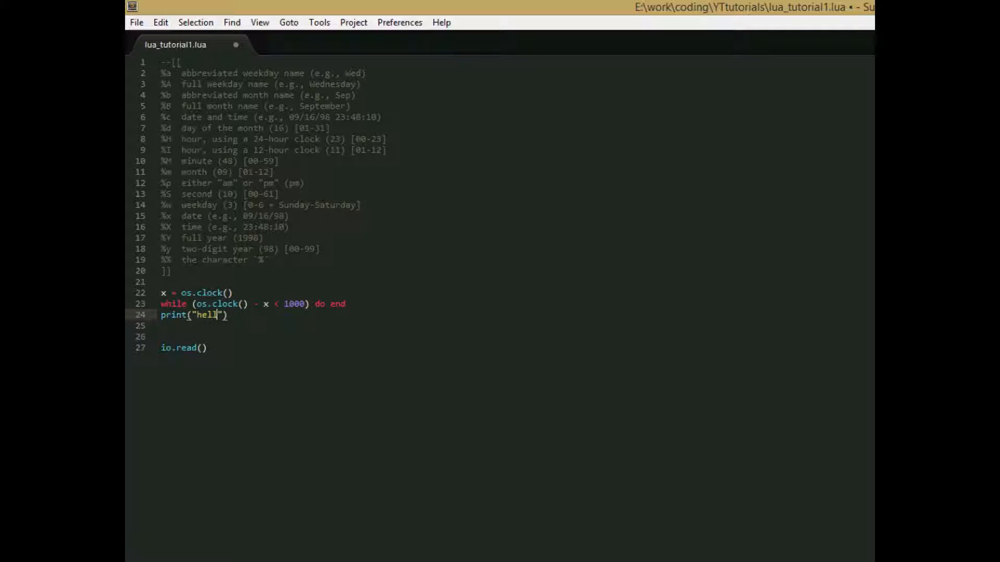
pyautogui.write('o')
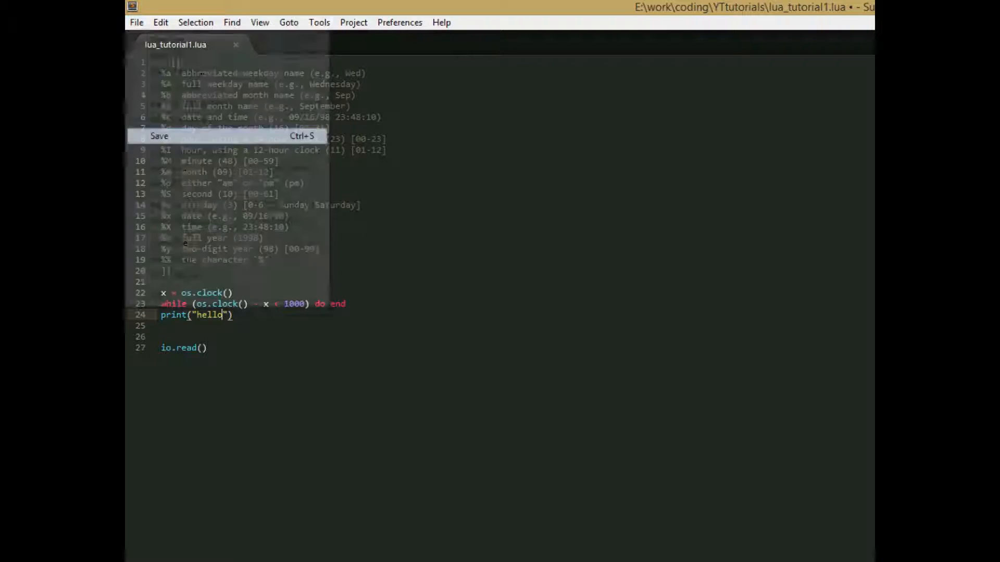
# Step: Save and test-run the script, stop it, and start blank lines below print
pyautogui.click(159, 136)
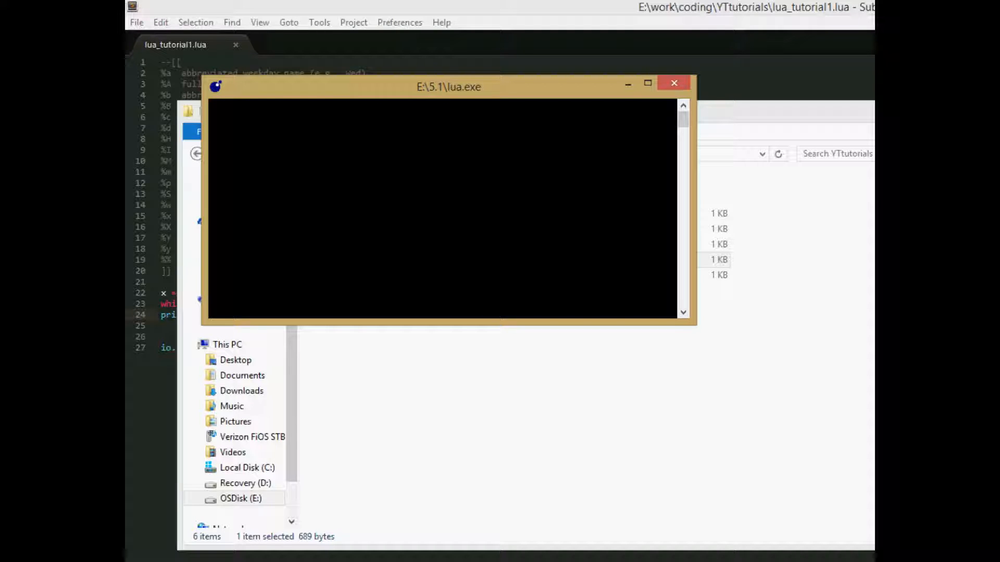
pyautogui.click(674, 83)
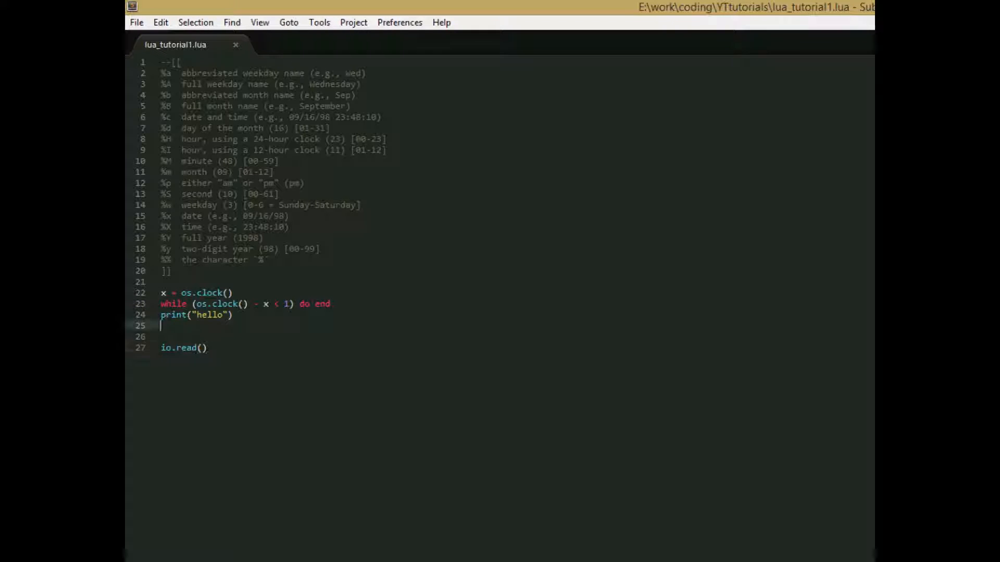
pyautogui.press('enter')
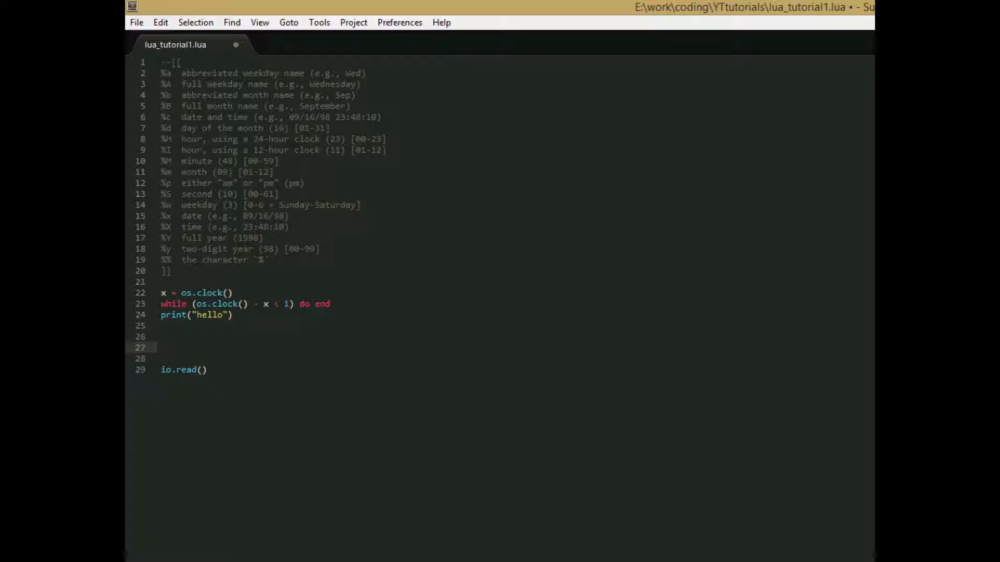
# Step: Write os.exit(true, false) below the hello print and highlight its arguments
pyautogui.write('os')
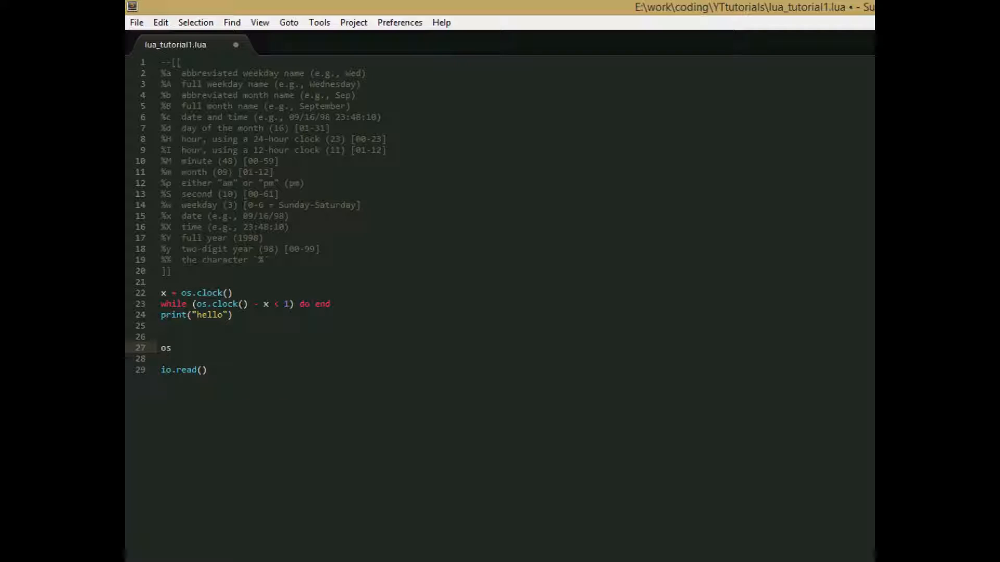
pyautogui.write('.exit')
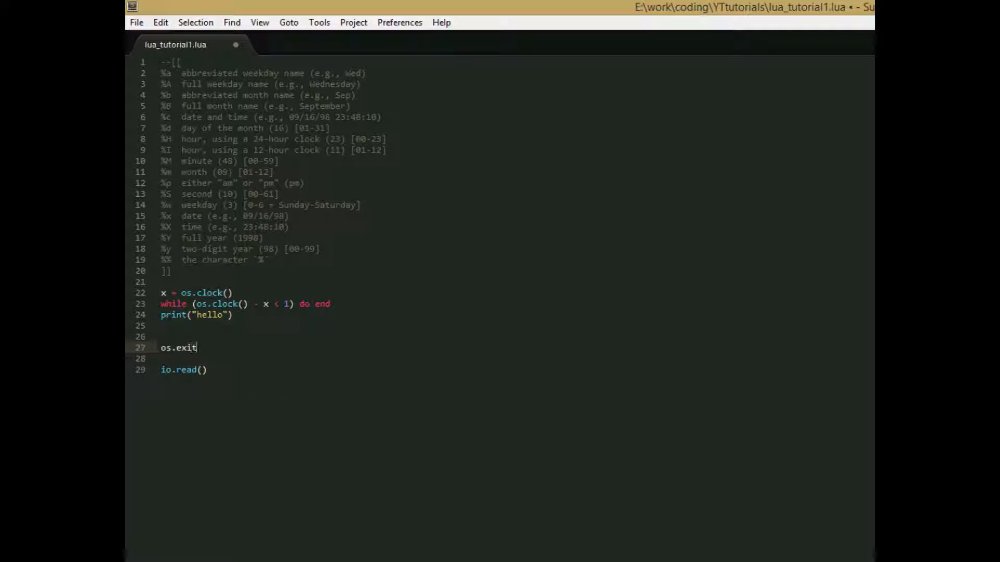
pyautogui.write('()')
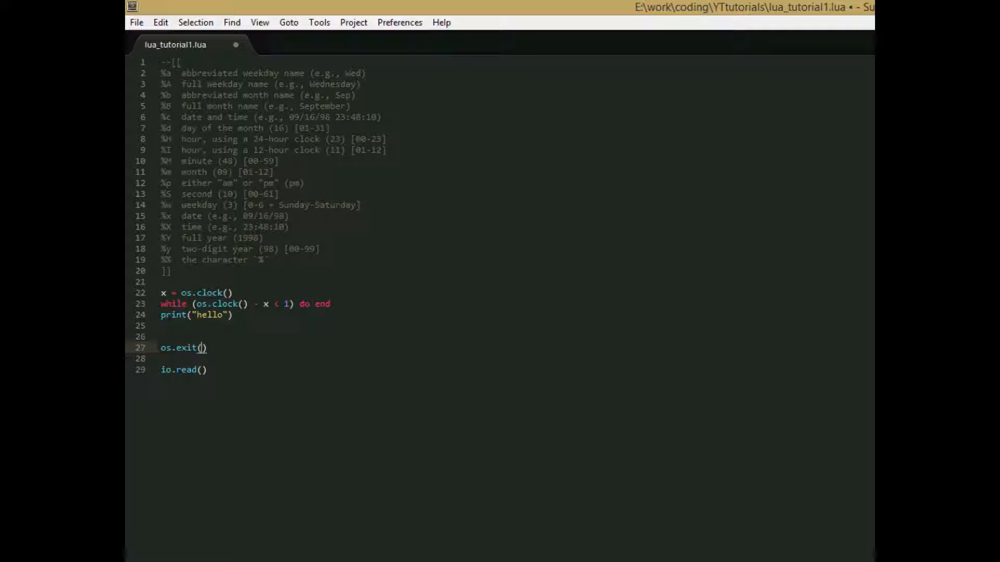
pyautogui.write('true,')
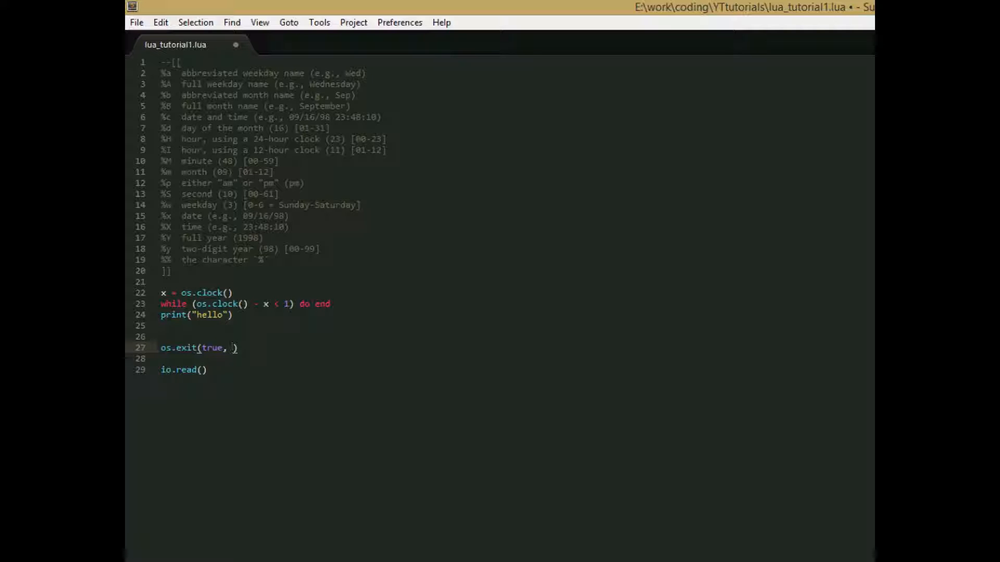
pyautogui.write('tru')
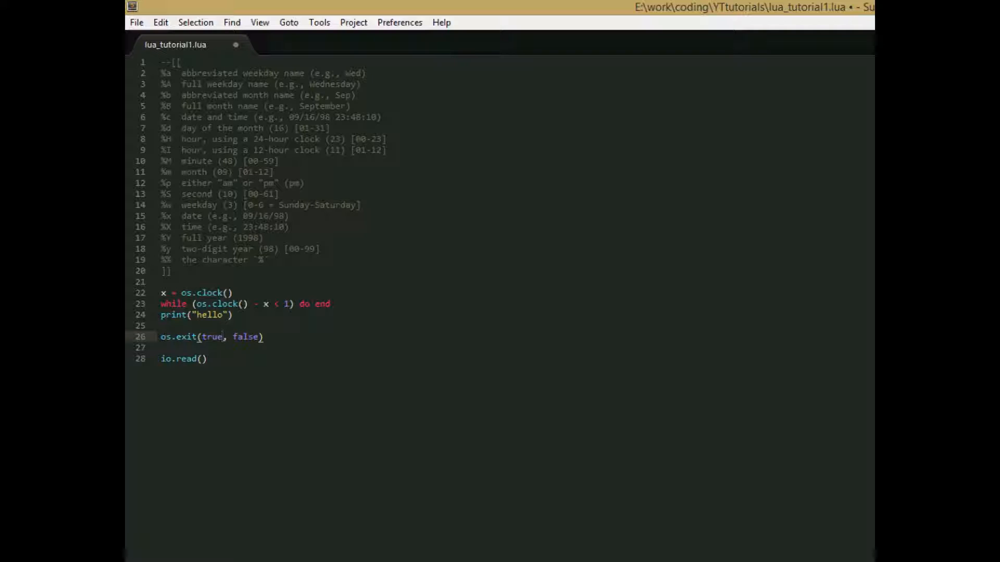
pyautogui.doubleClick(246, 337)
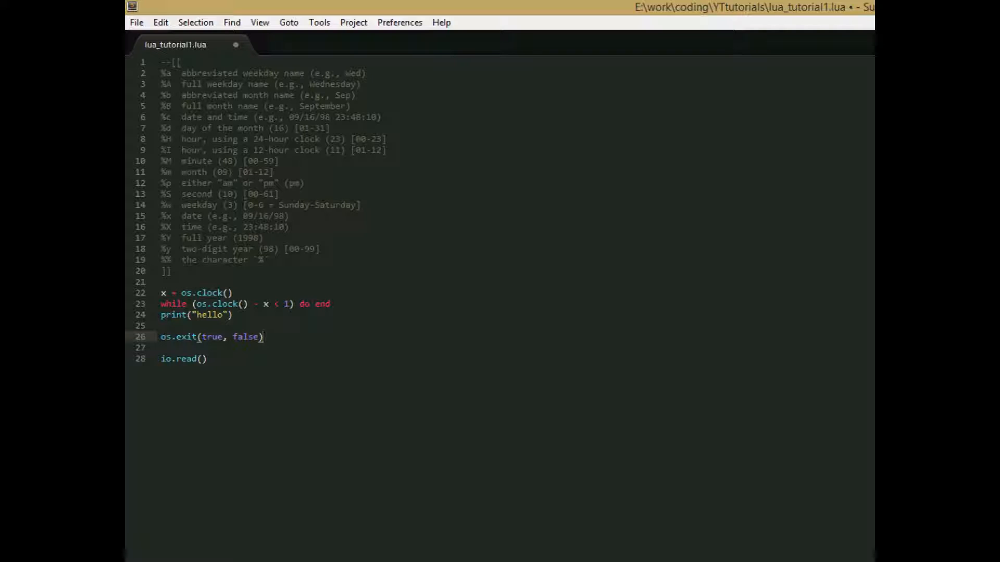
pyautogui.doubleClick(245, 337)
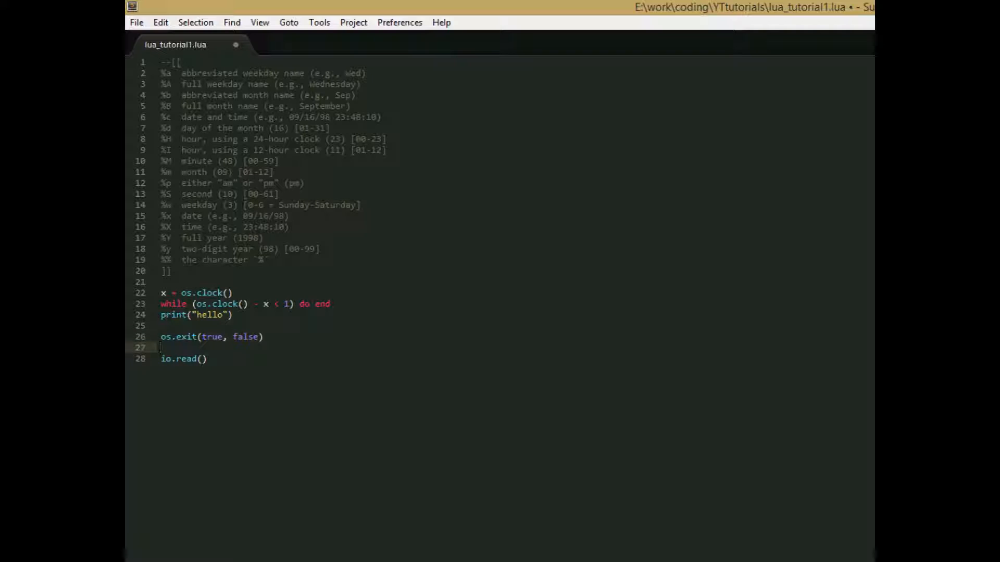
# Step: Delete the clock loop, hello print and os.exit lines, starting a new os line
pyautogui.doubleClick(244, 336)
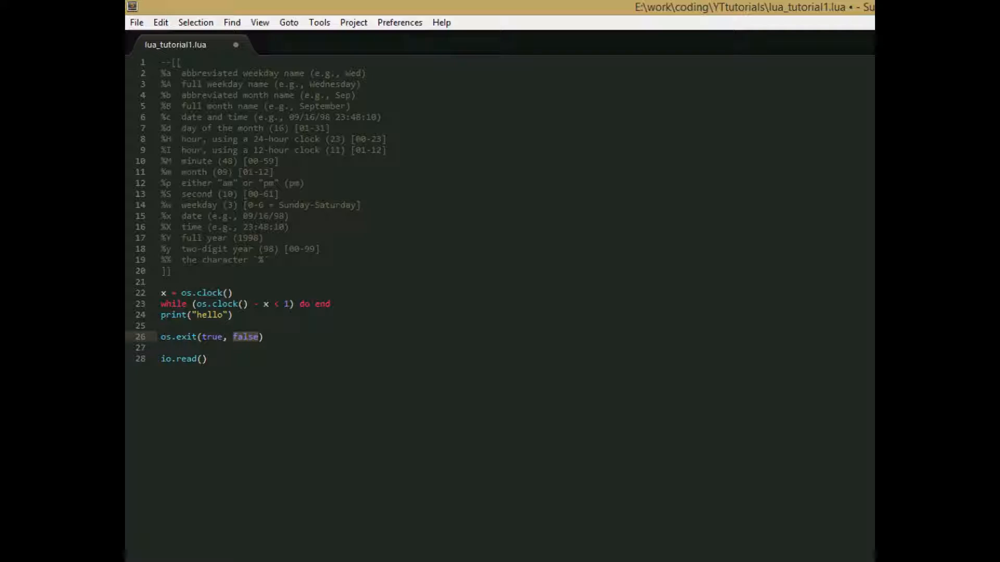
pyautogui.click(262, 336)
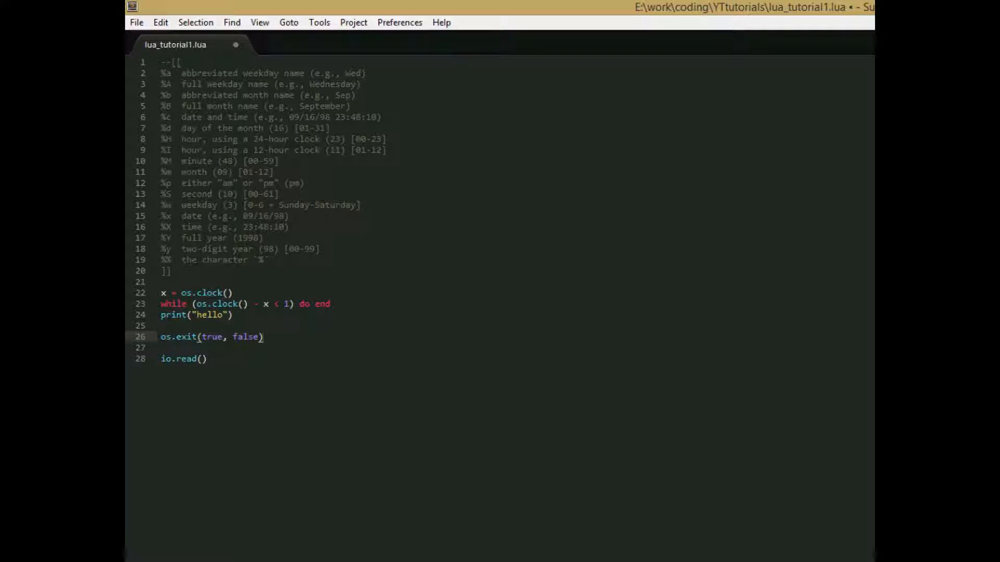
pyautogui.doubleClick(245, 337)
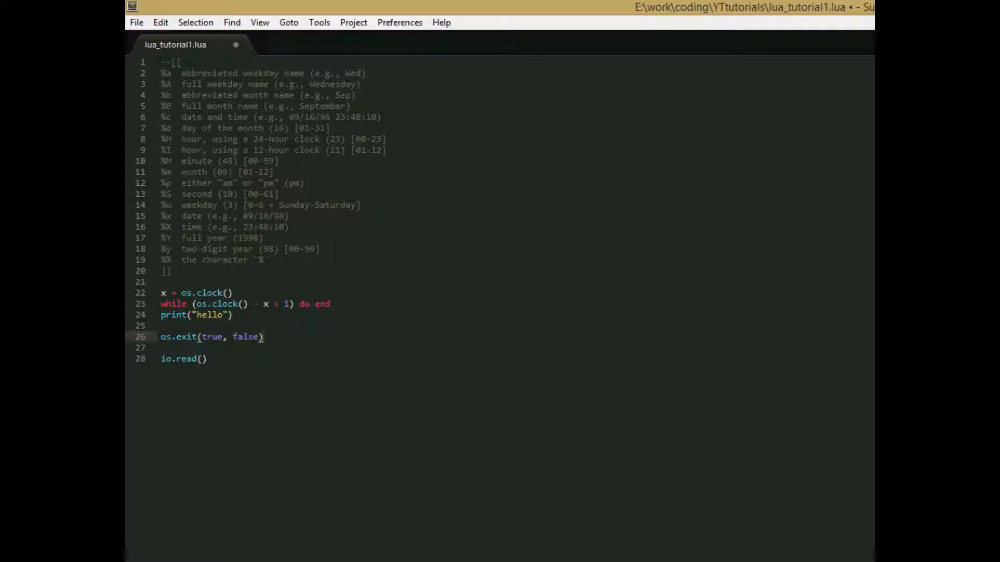
pyautogui.click(135, 22)
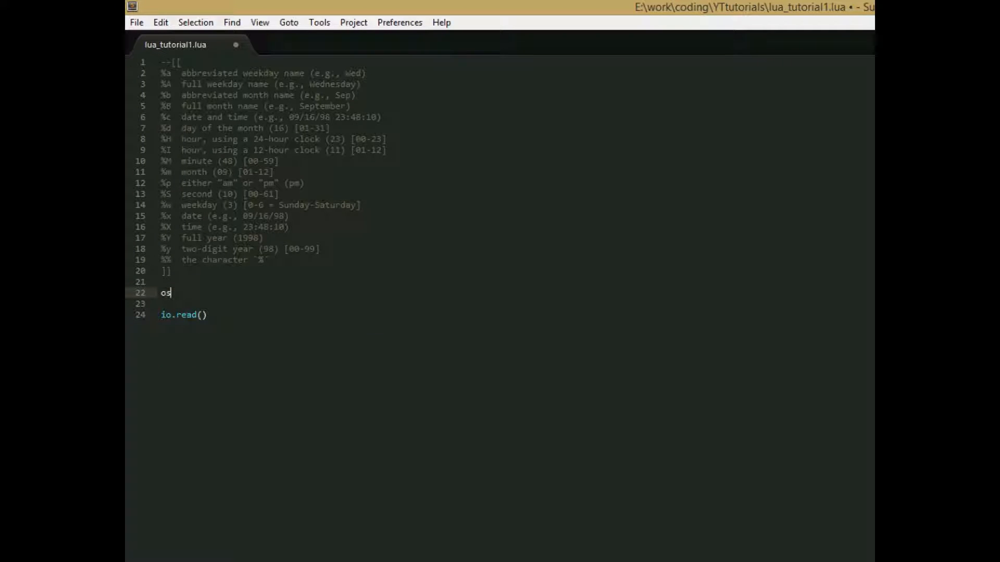
# Step: Write os.execute("mkdir dir") on line 22, save, and run the script
pyautogui.write('.geten')
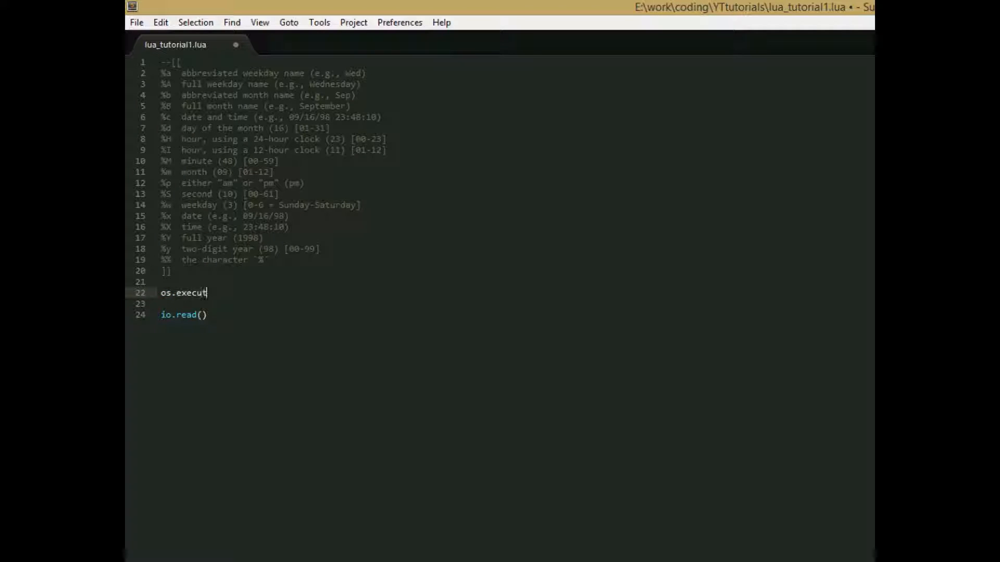
pyautogui.write('e()')
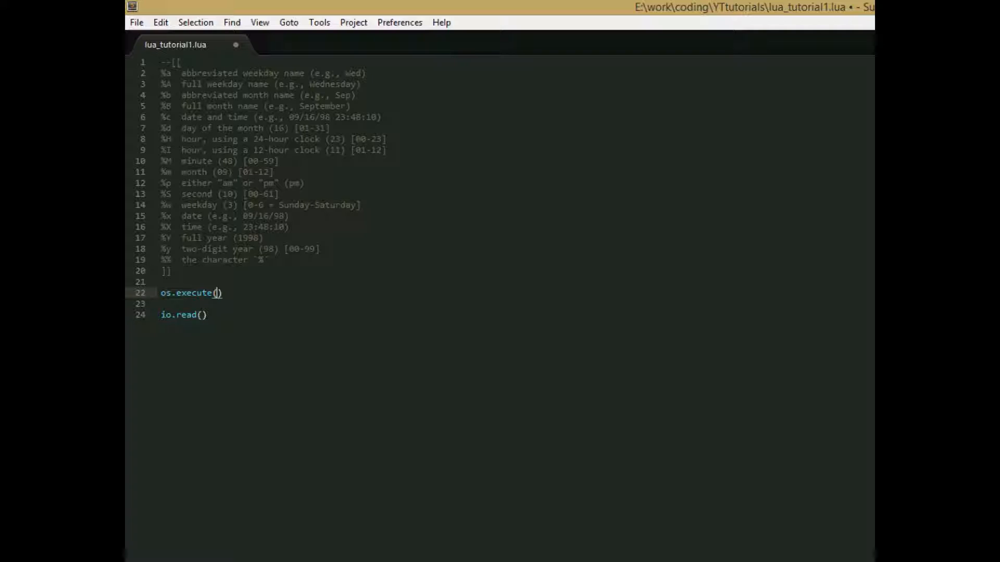
pyautogui.write('""')
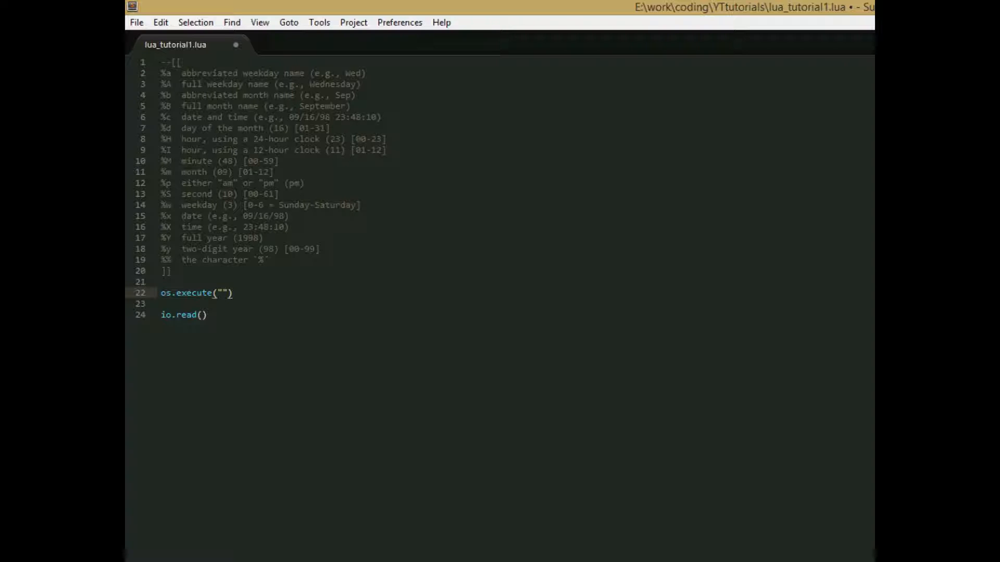
pyautogui.write('mk')
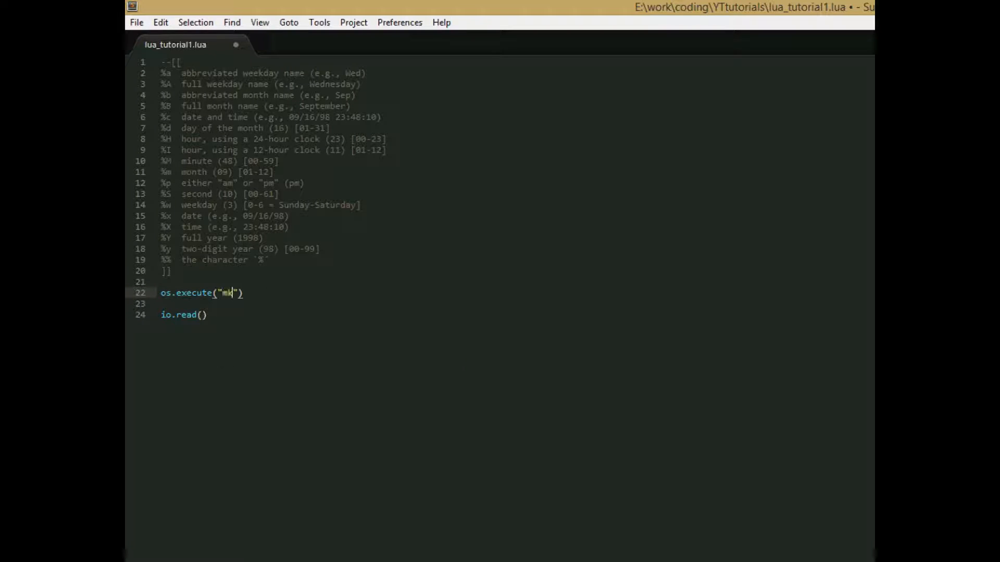
pyautogui.write('dir')
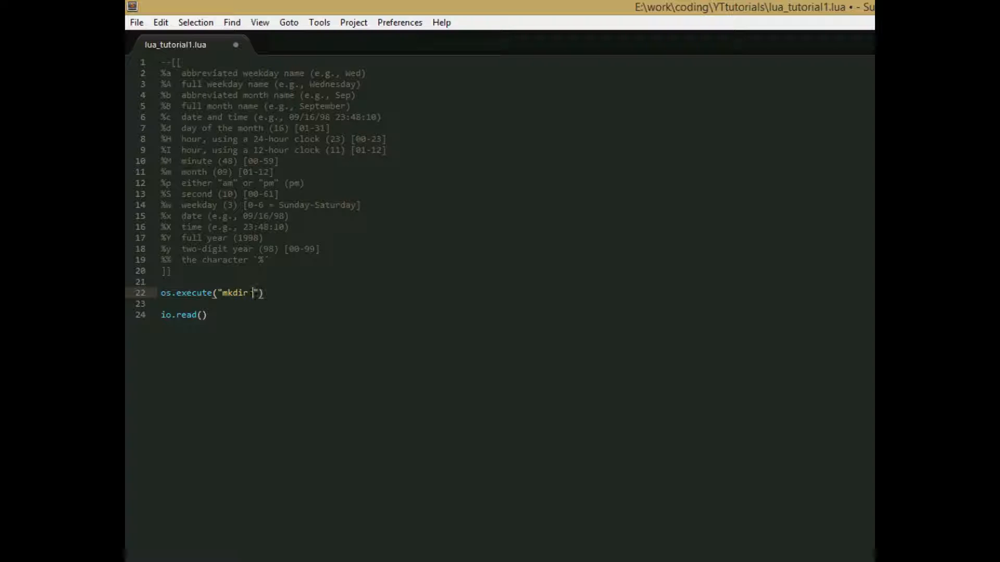
pyautogui.write('dir')
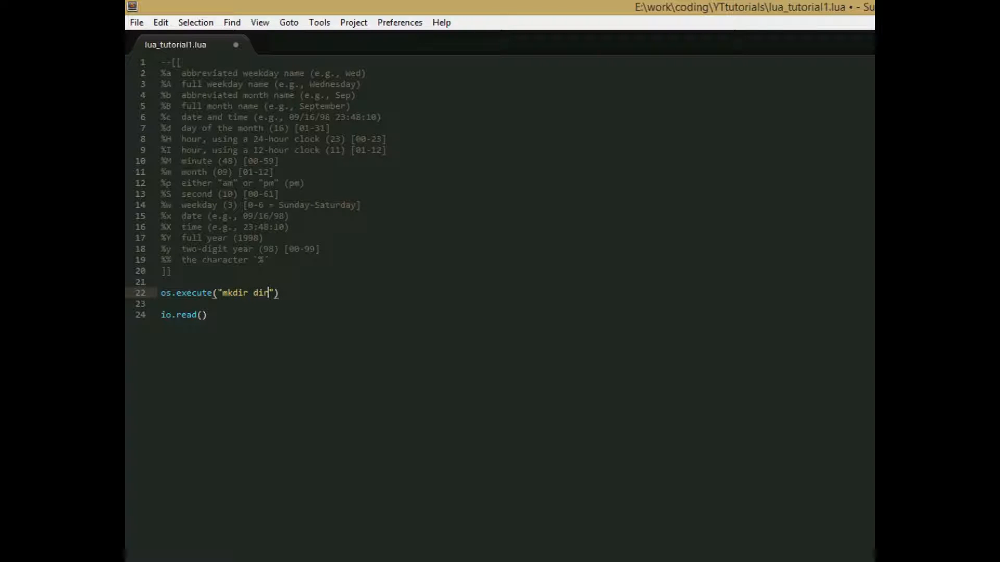
pyautogui.click(137, 23)
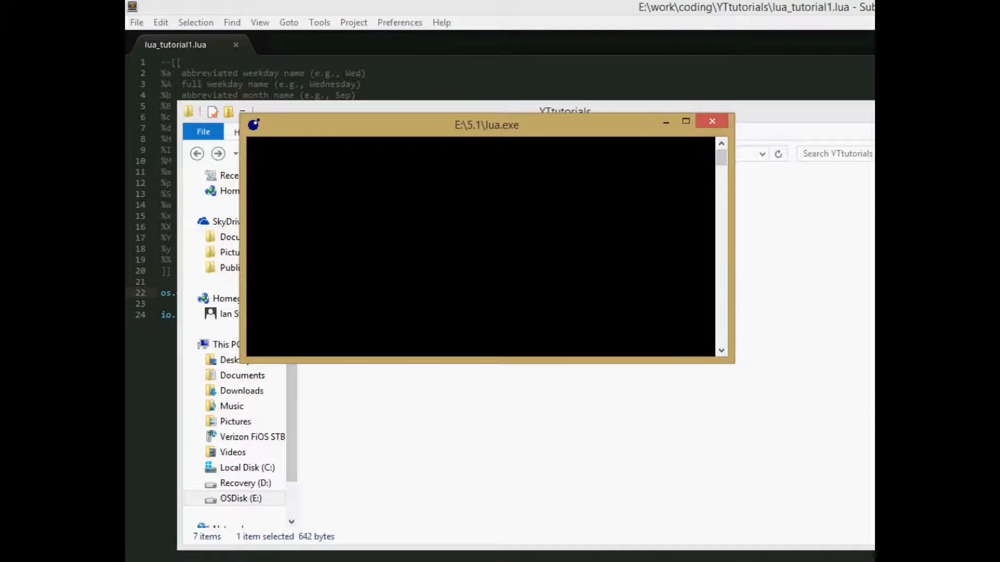
# Step: Close the lua console and confirm the new dir folder in YTtutorials
pyautogui.click(712, 121)
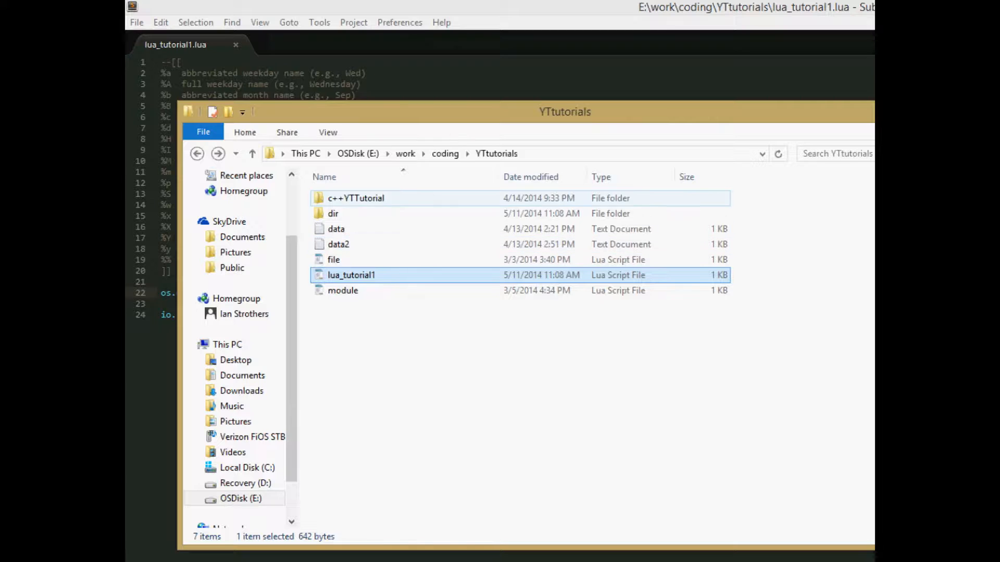
pyautogui.rightClick(332, 213)
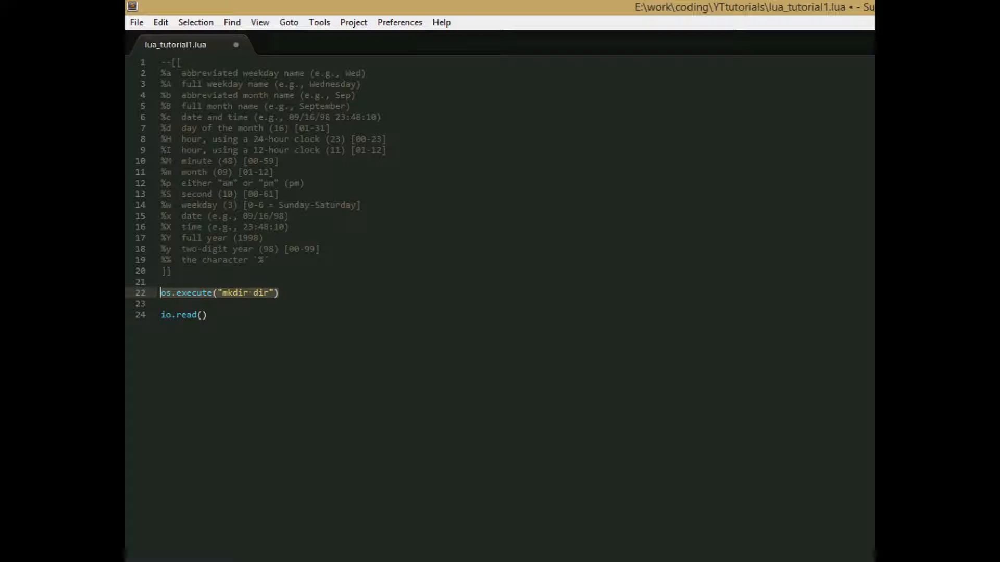
# Step: Overwrite line 22 with print(os.setlocale()), using autocomplete for setlocale
pyautogui.write('print')
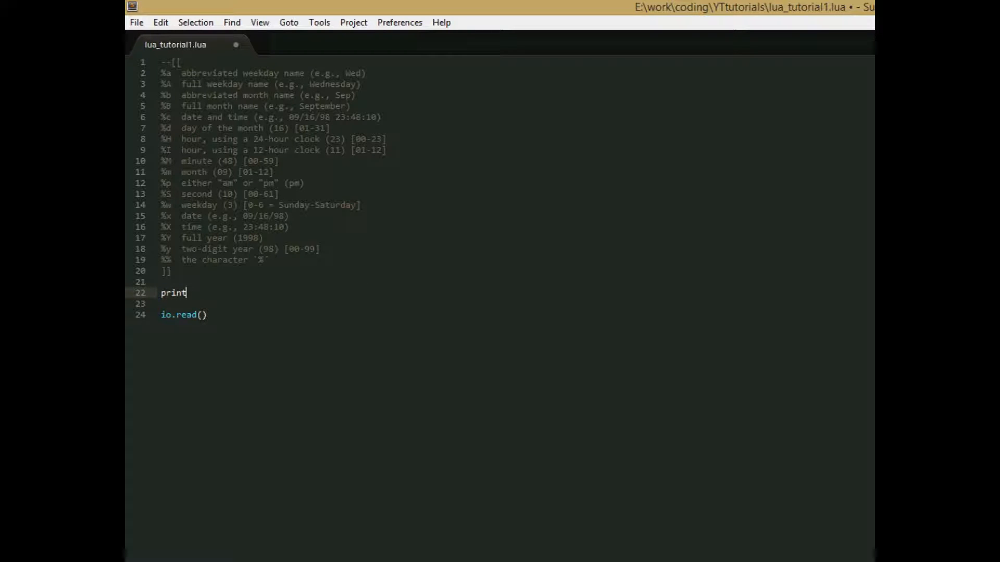
pyautogui.write('(os.s')
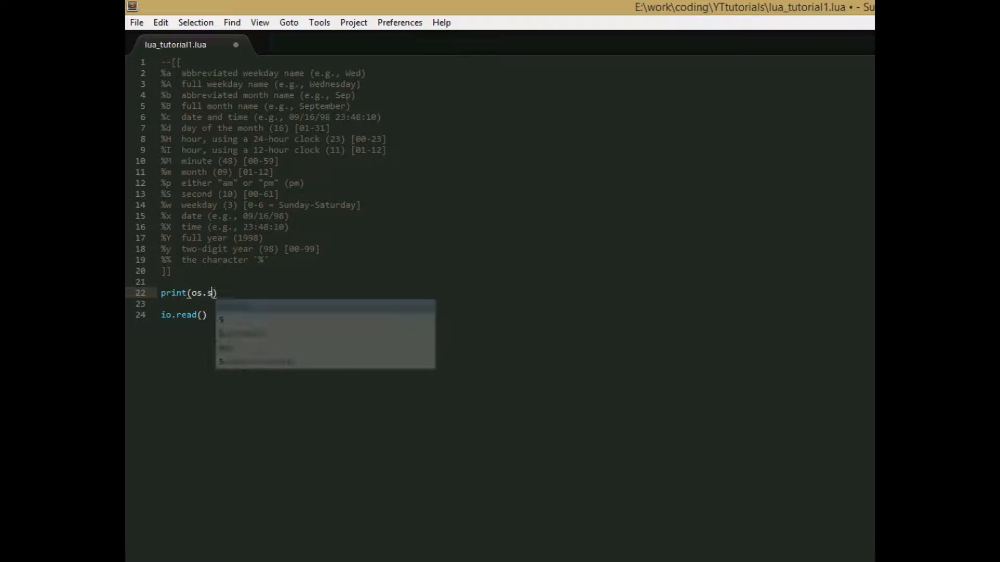
pyautogui.write('etlocale')
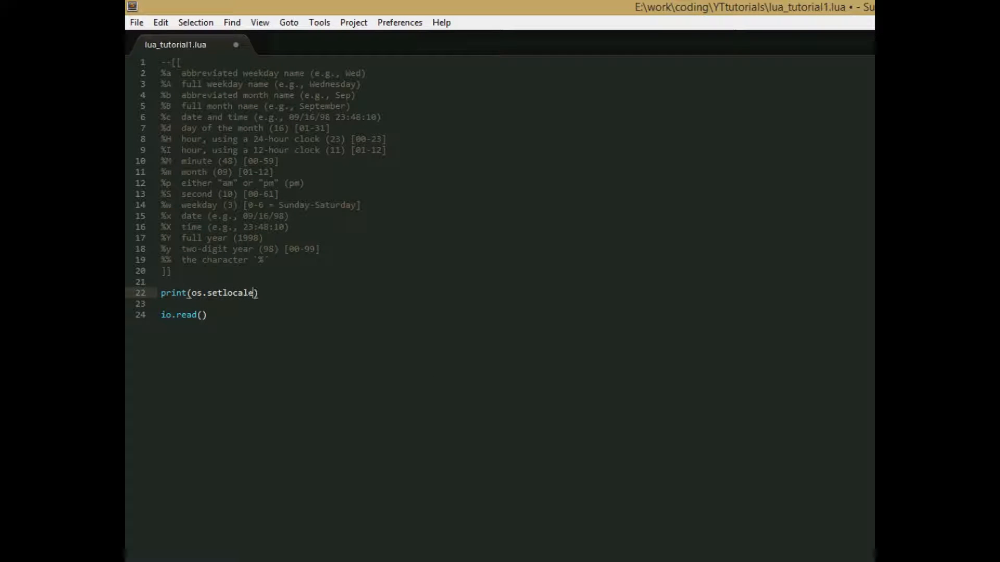
pyautogui.write('(')
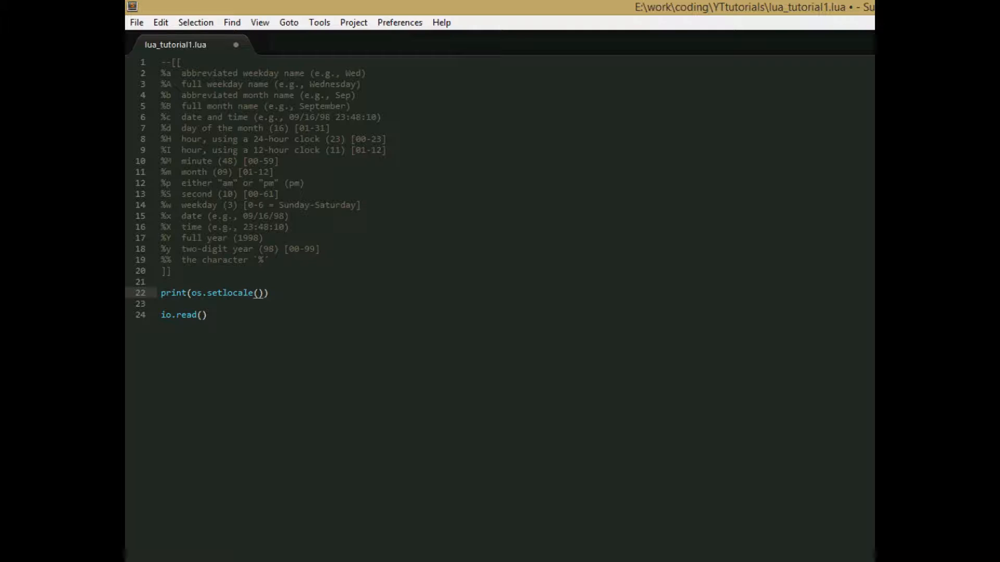
# Step: Pass "ISO-8859-1" and an empty second string to os.setlocale
pyautogui.write('""')
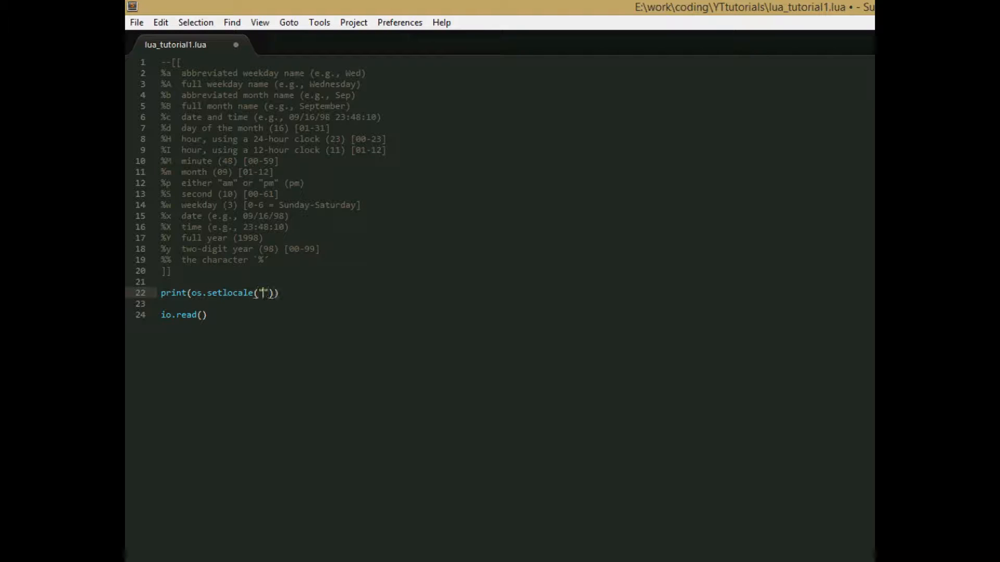
pyautogui.write('i')
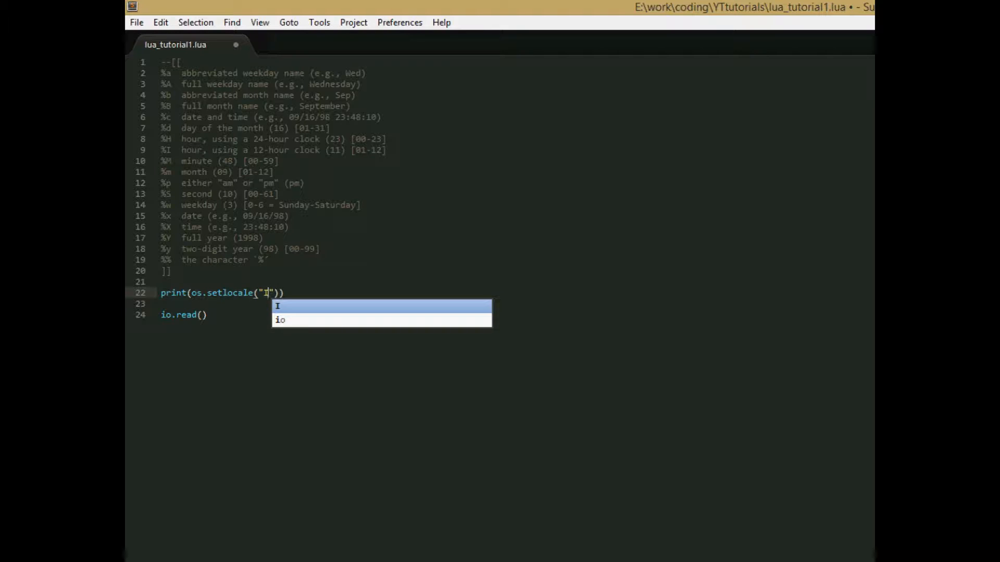
pyautogui.write('SO')
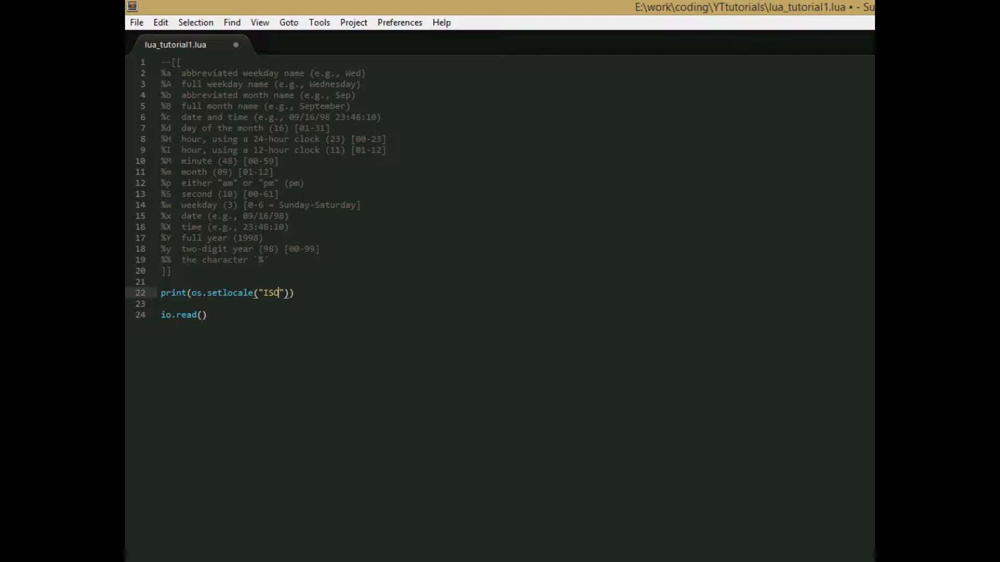
pyautogui.write('-8859')
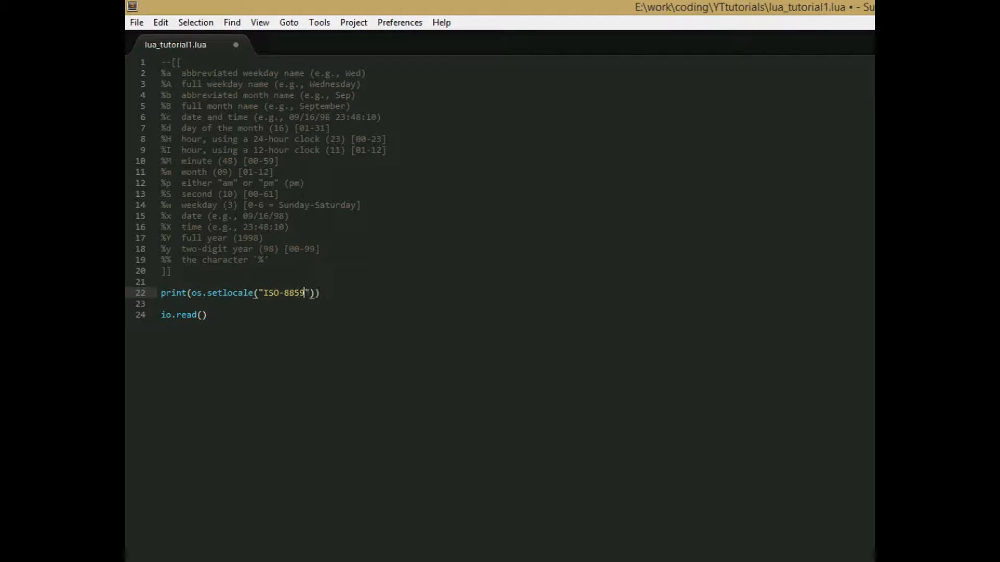
pyautogui.write('-1')
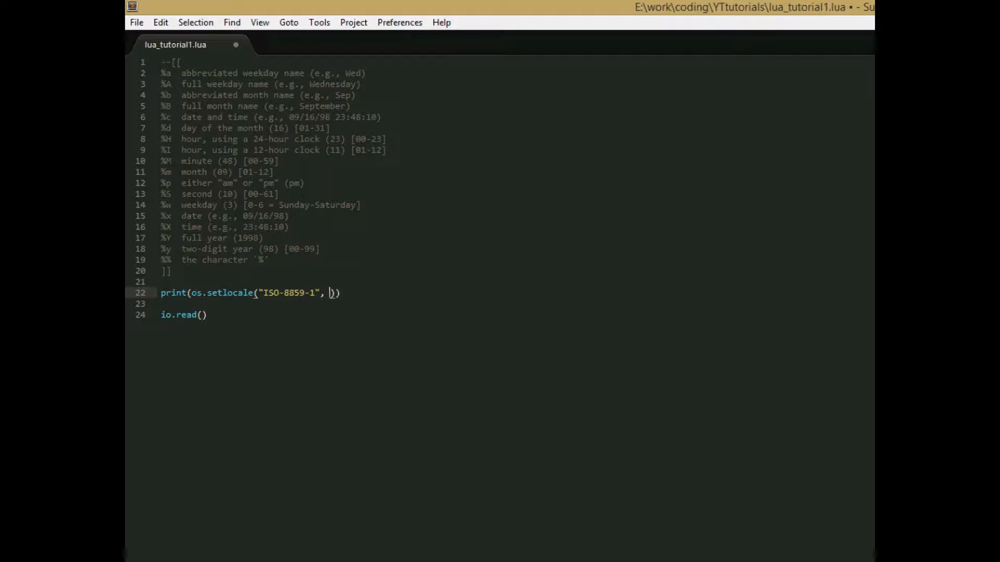
pyautogui.write('"')
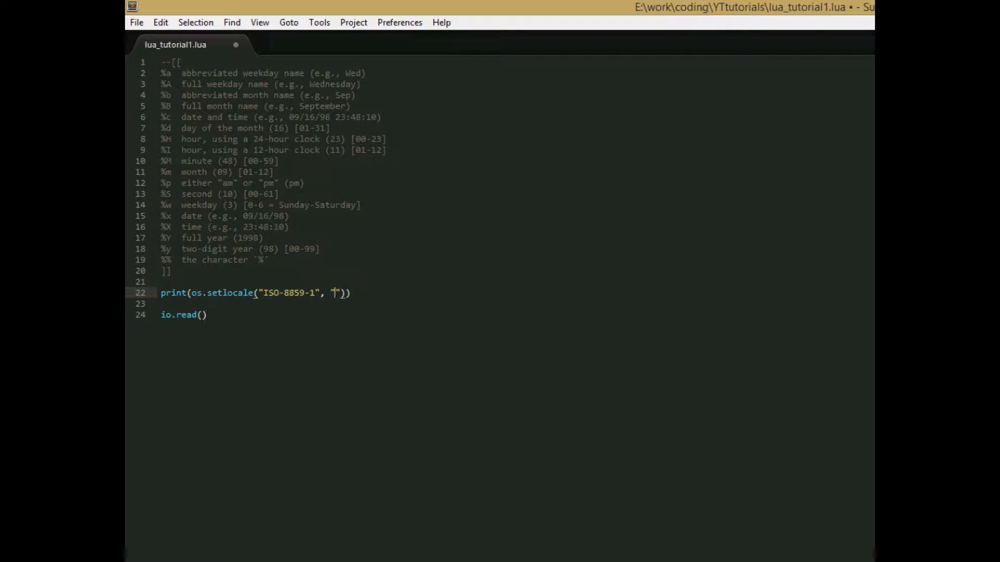
pyautogui.press('Backspace')
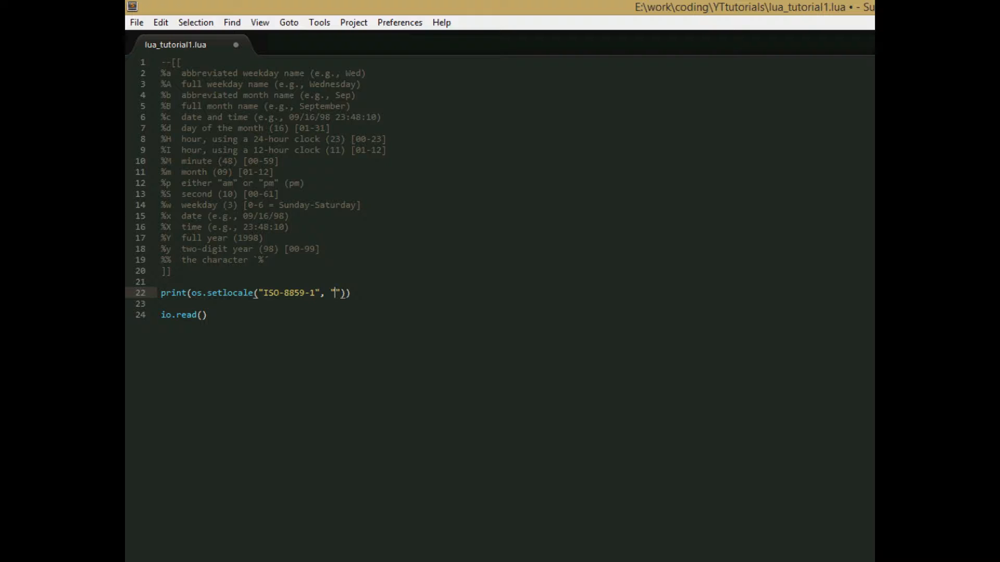
pyautogui.press('Backspace')
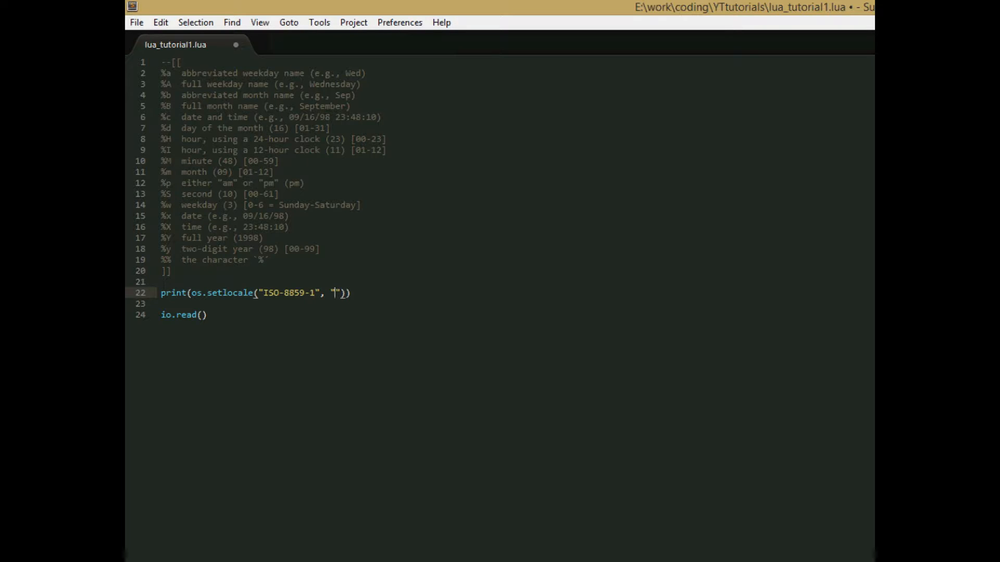
pyautogui.press('Backspace')
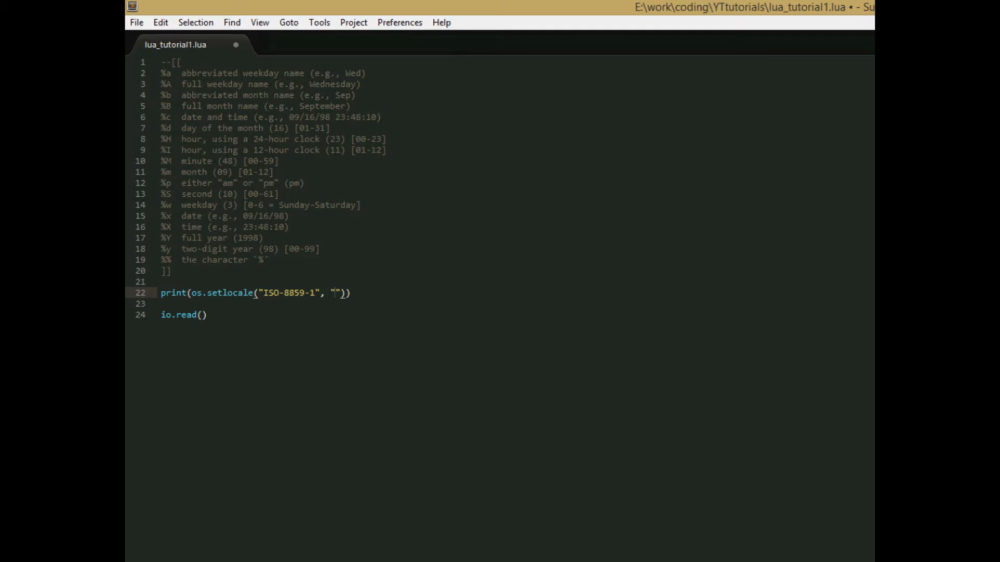
# Step: Type all into the empty second argument of os.setlocale
pyautogui.write('all')
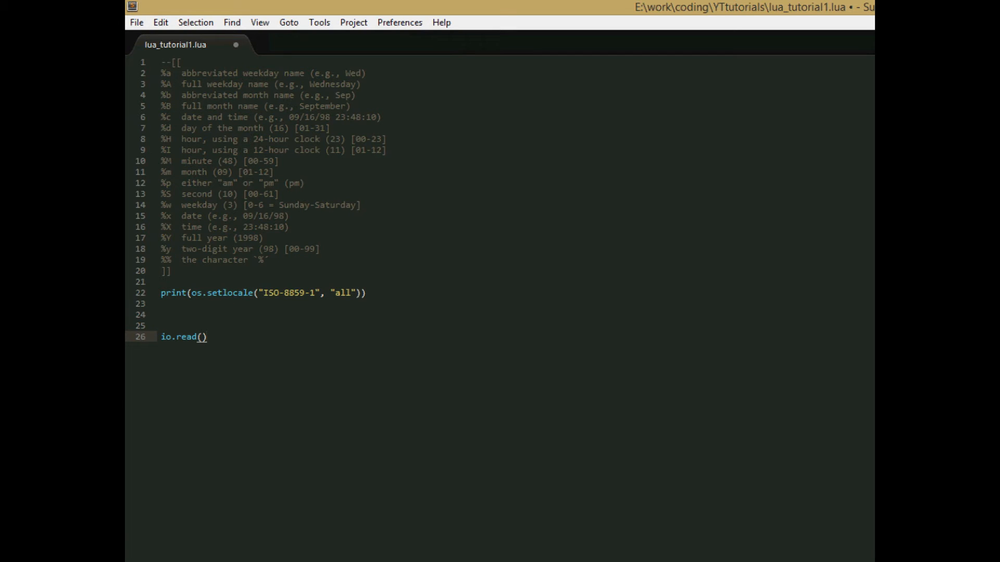
pyautogui.click(206, 336)
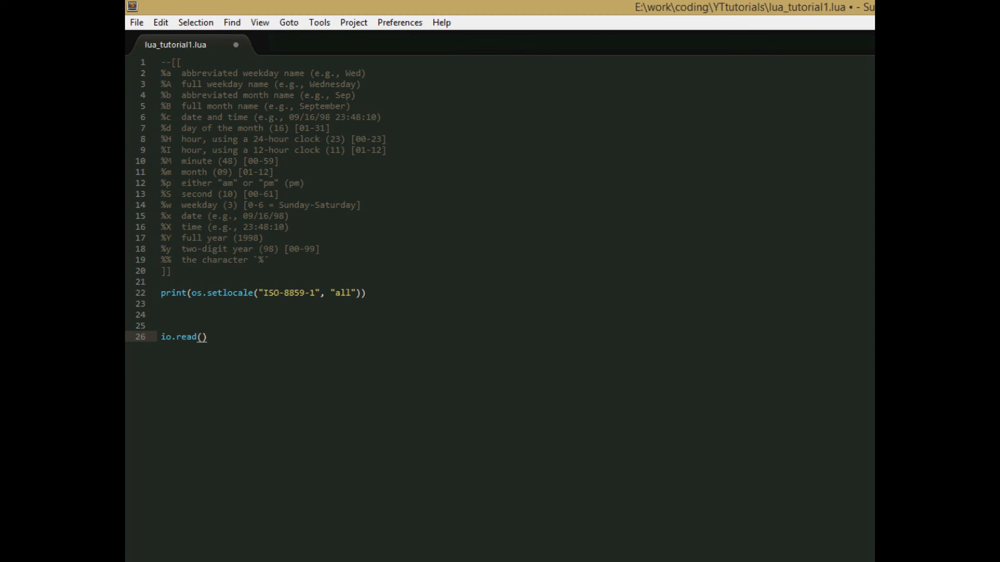
pyautogui.rightClick(510, 355)
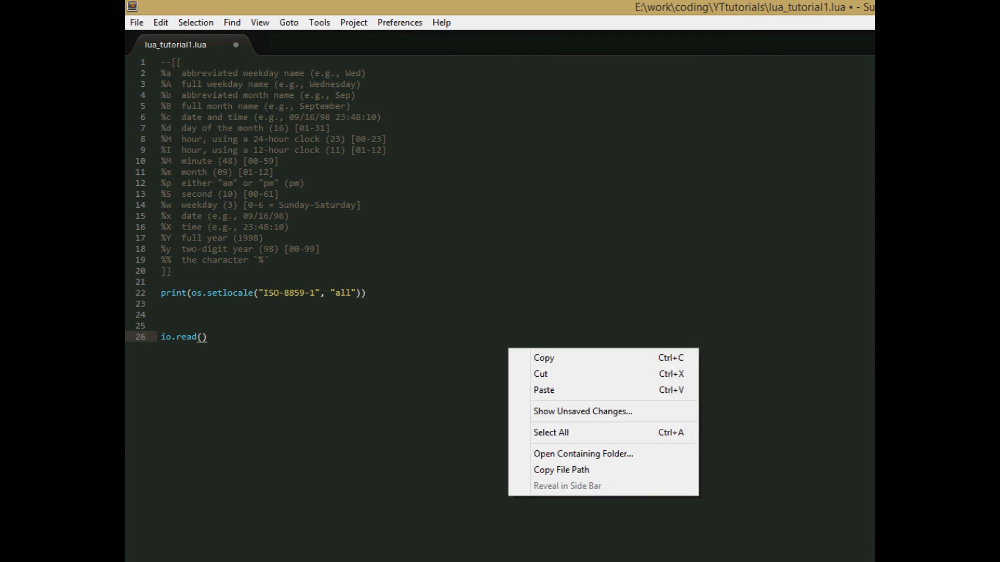
pyautogui.click(191, 314)
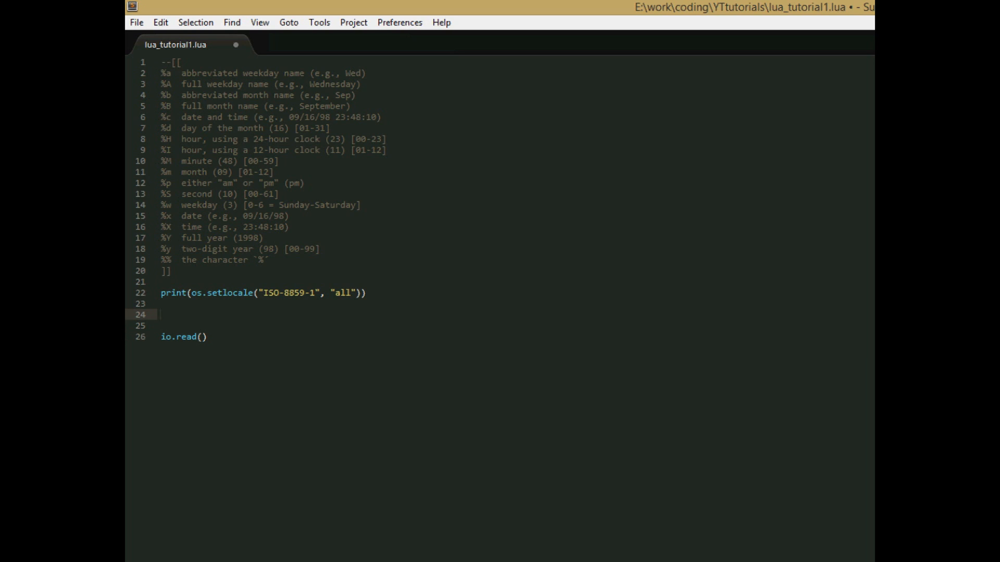